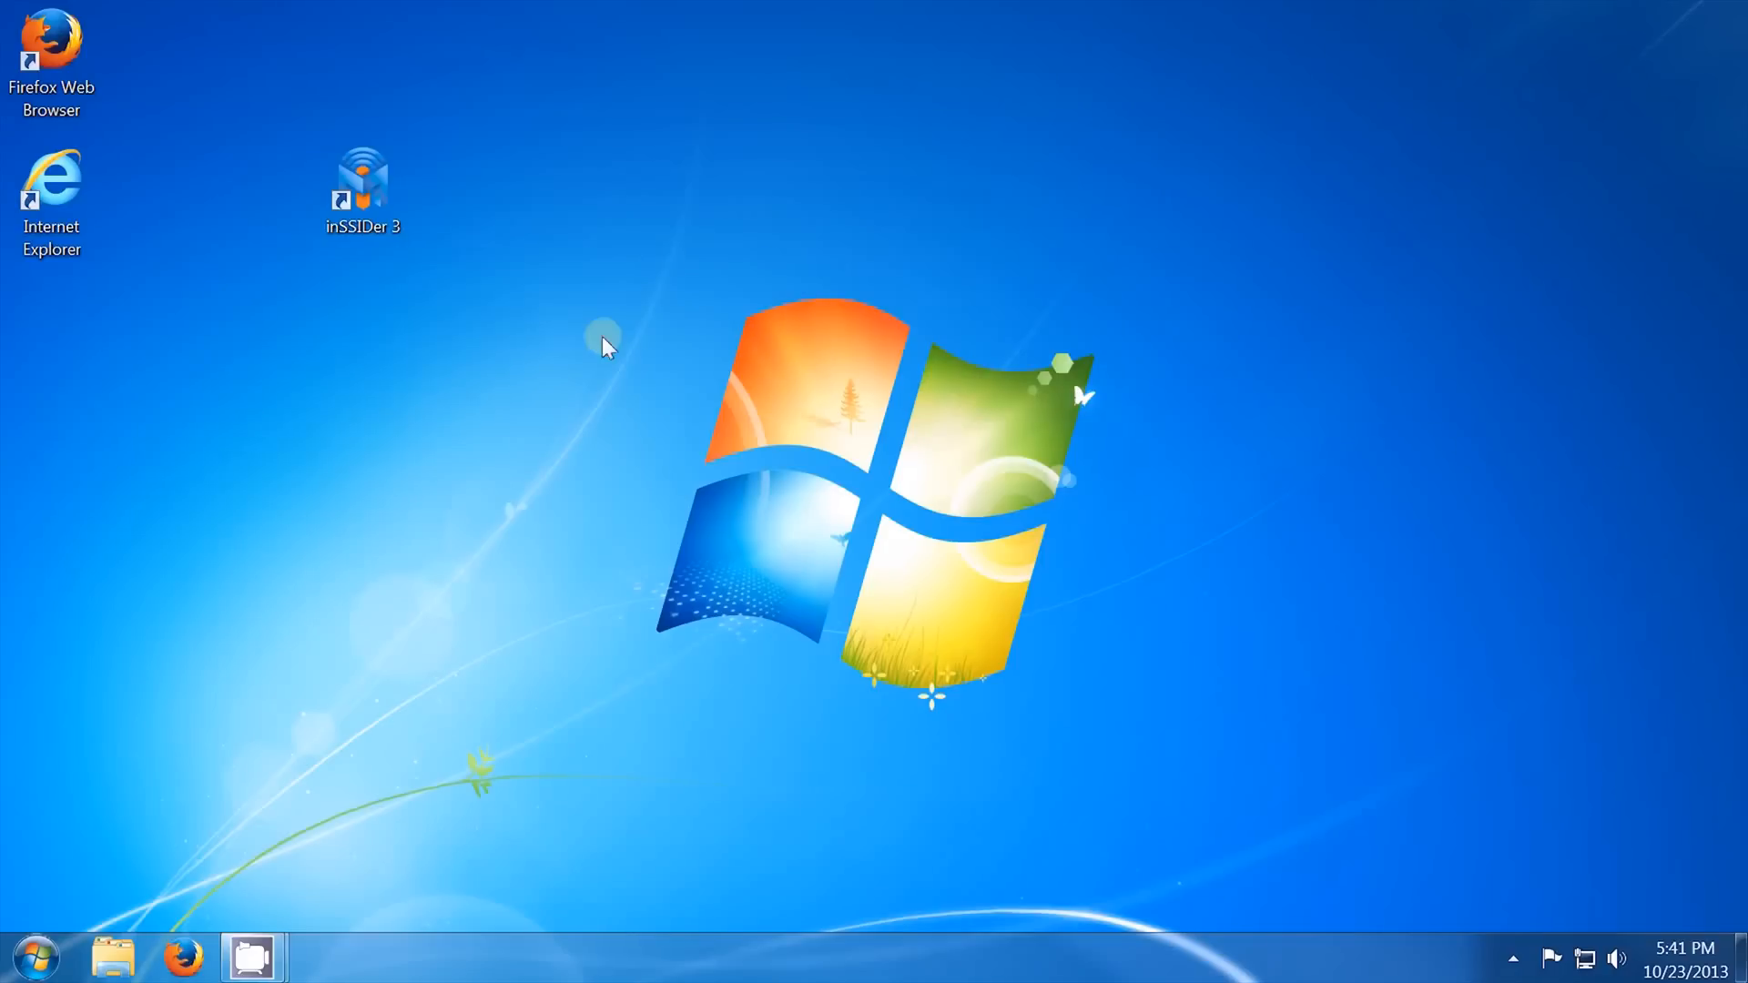
Step: Launch inSSIDer from the inSSIDer 3 desktop shortcut
{"action": "left_click", "coordinate": [362, 189]}
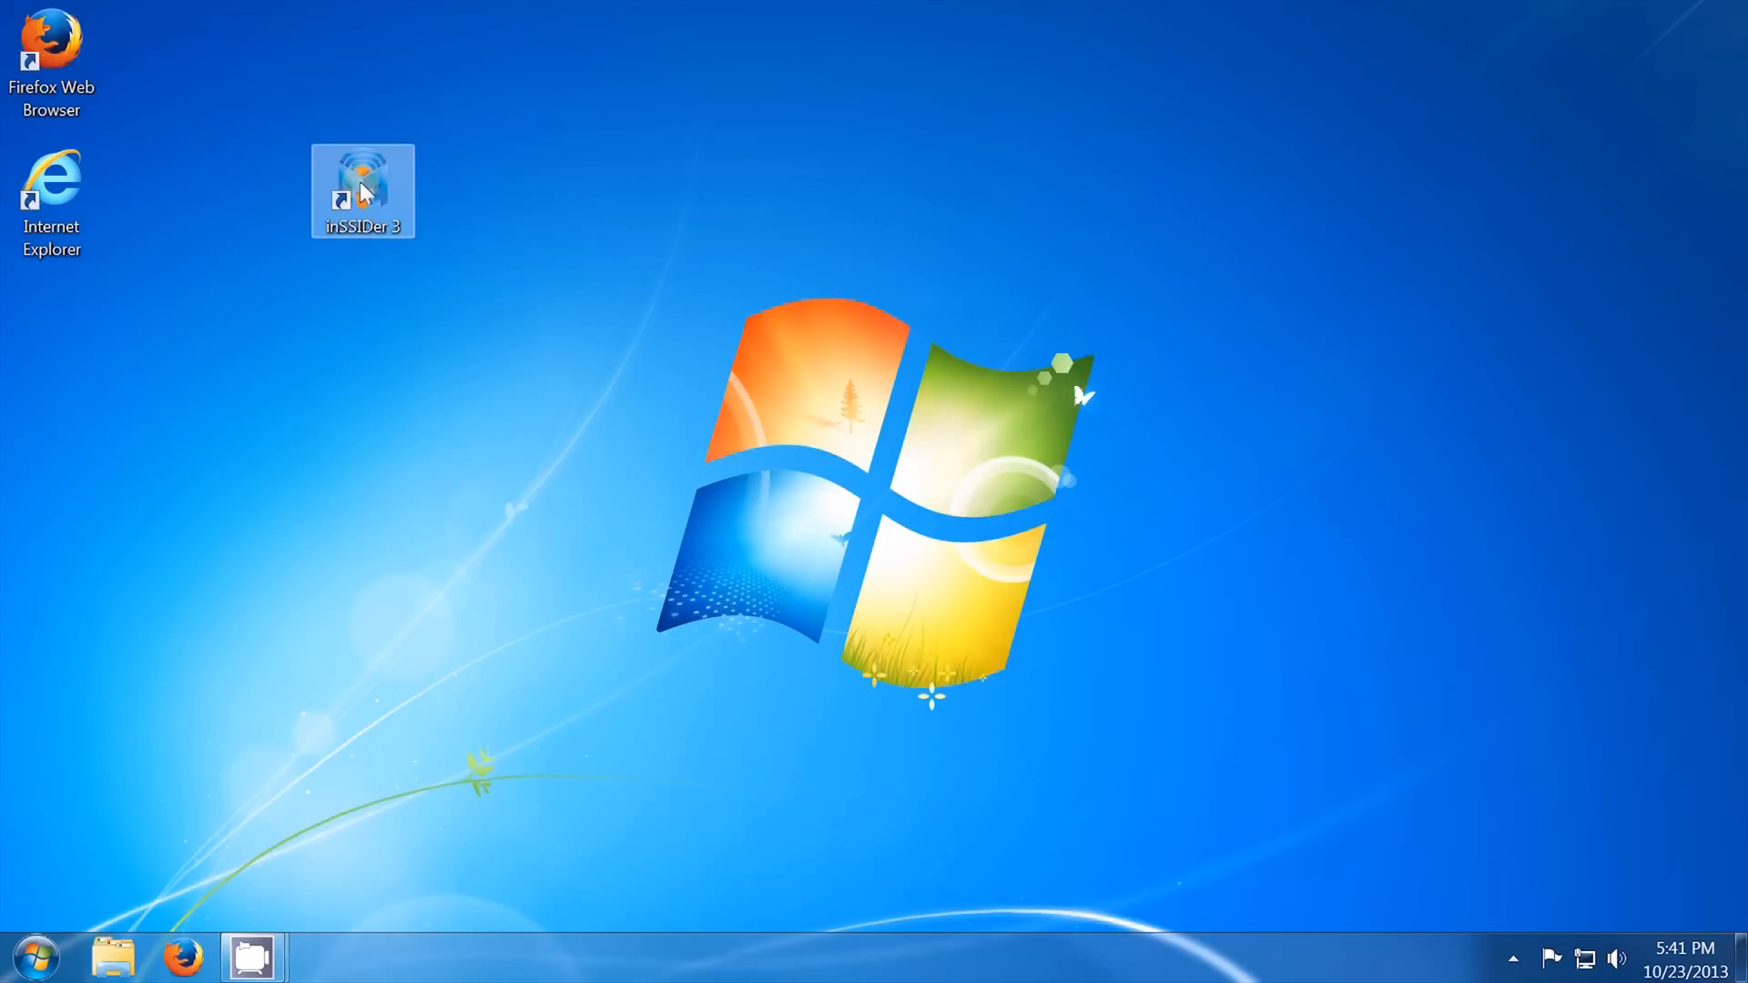
{"action": "double_click", "coordinate": [361, 189]}
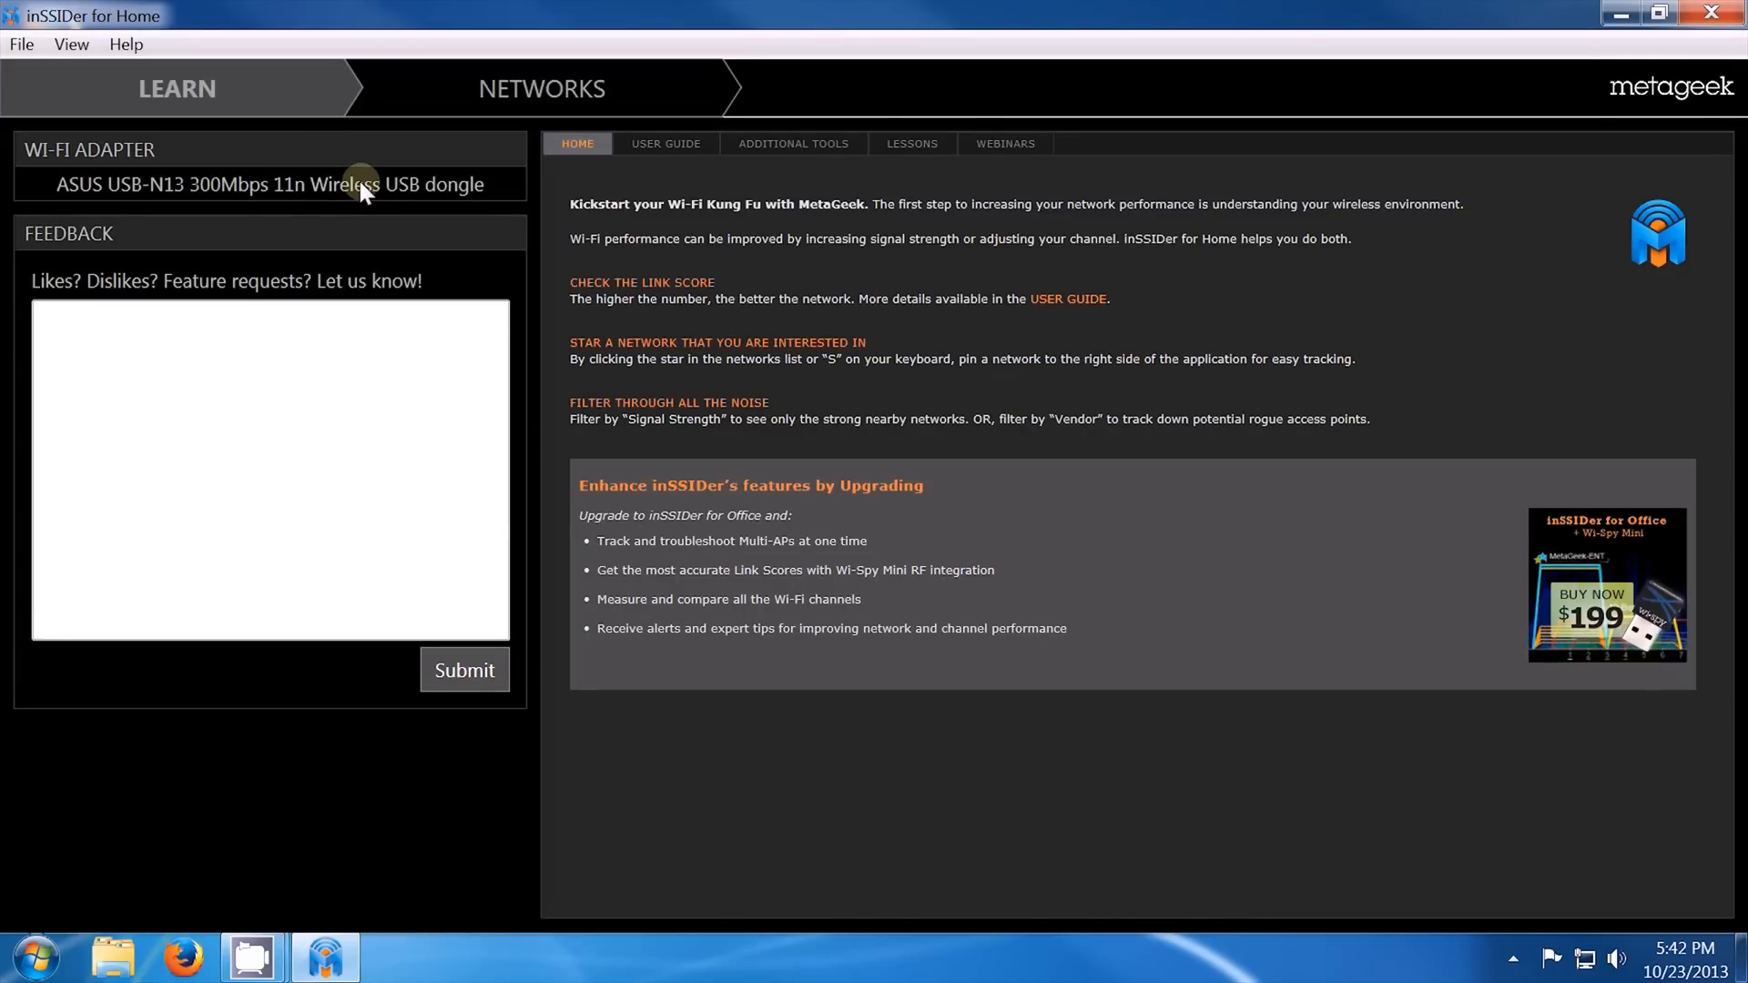
{"action": "mouse_move", "coordinate": [465, 118]}
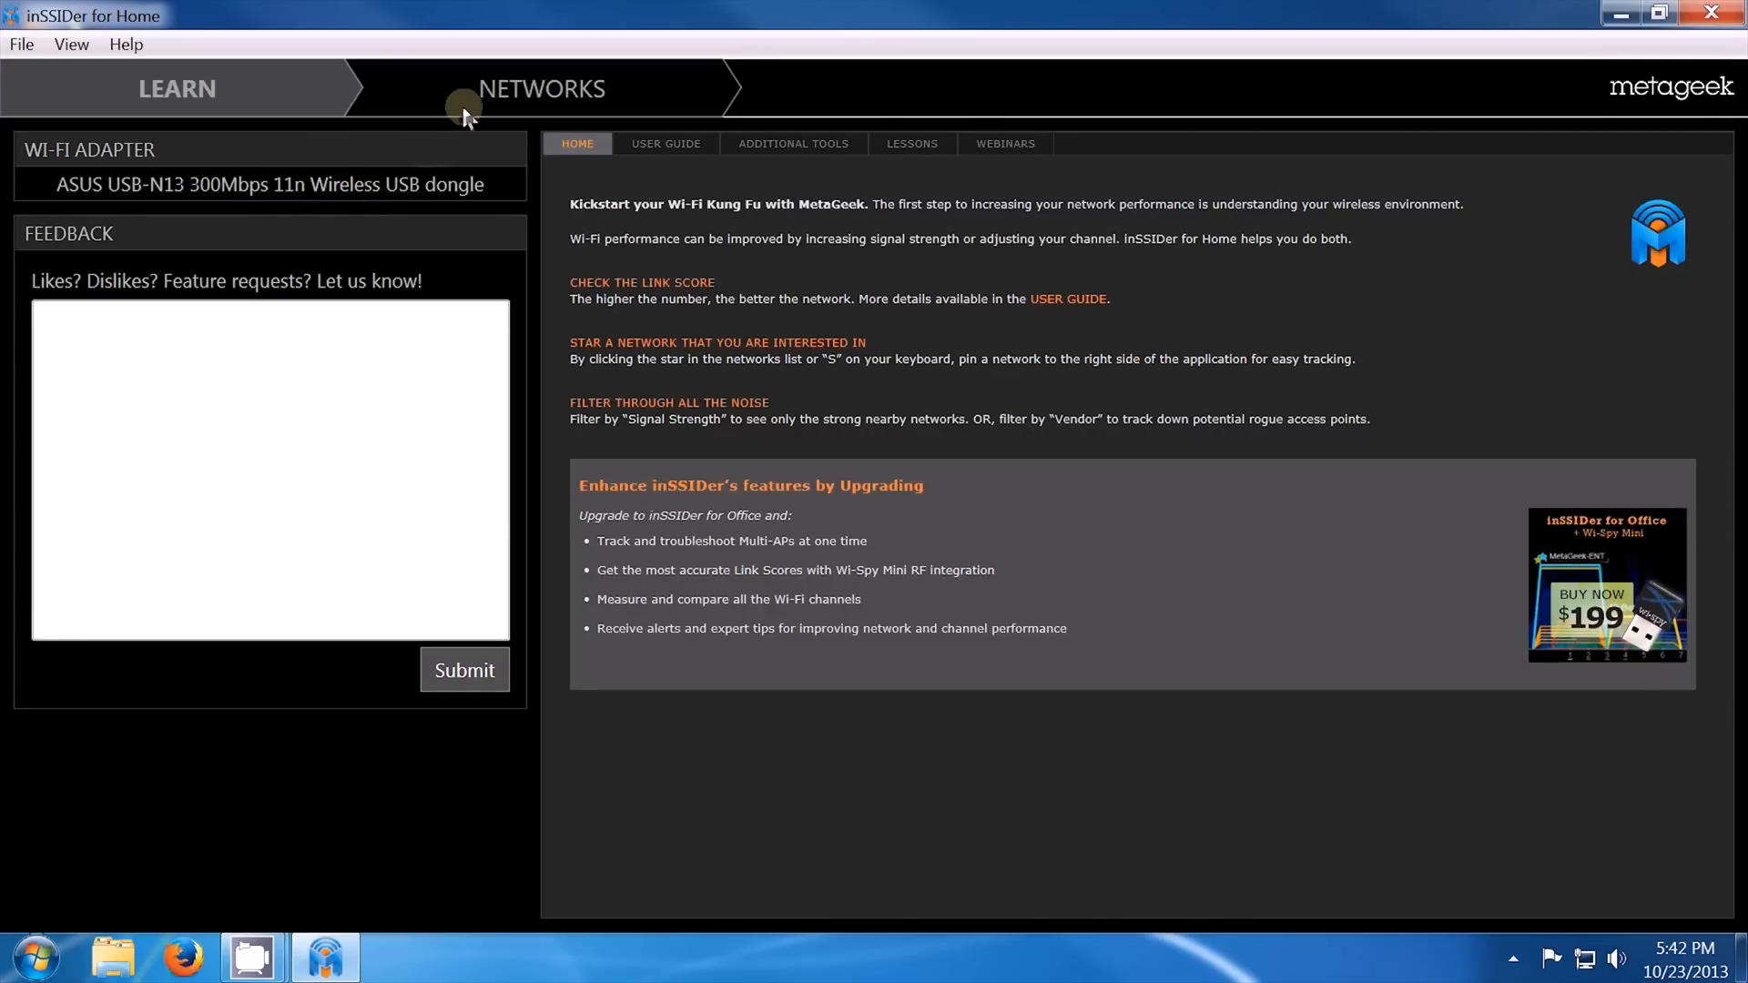
{"action": "mouse_move", "coordinate": [587, 103]}
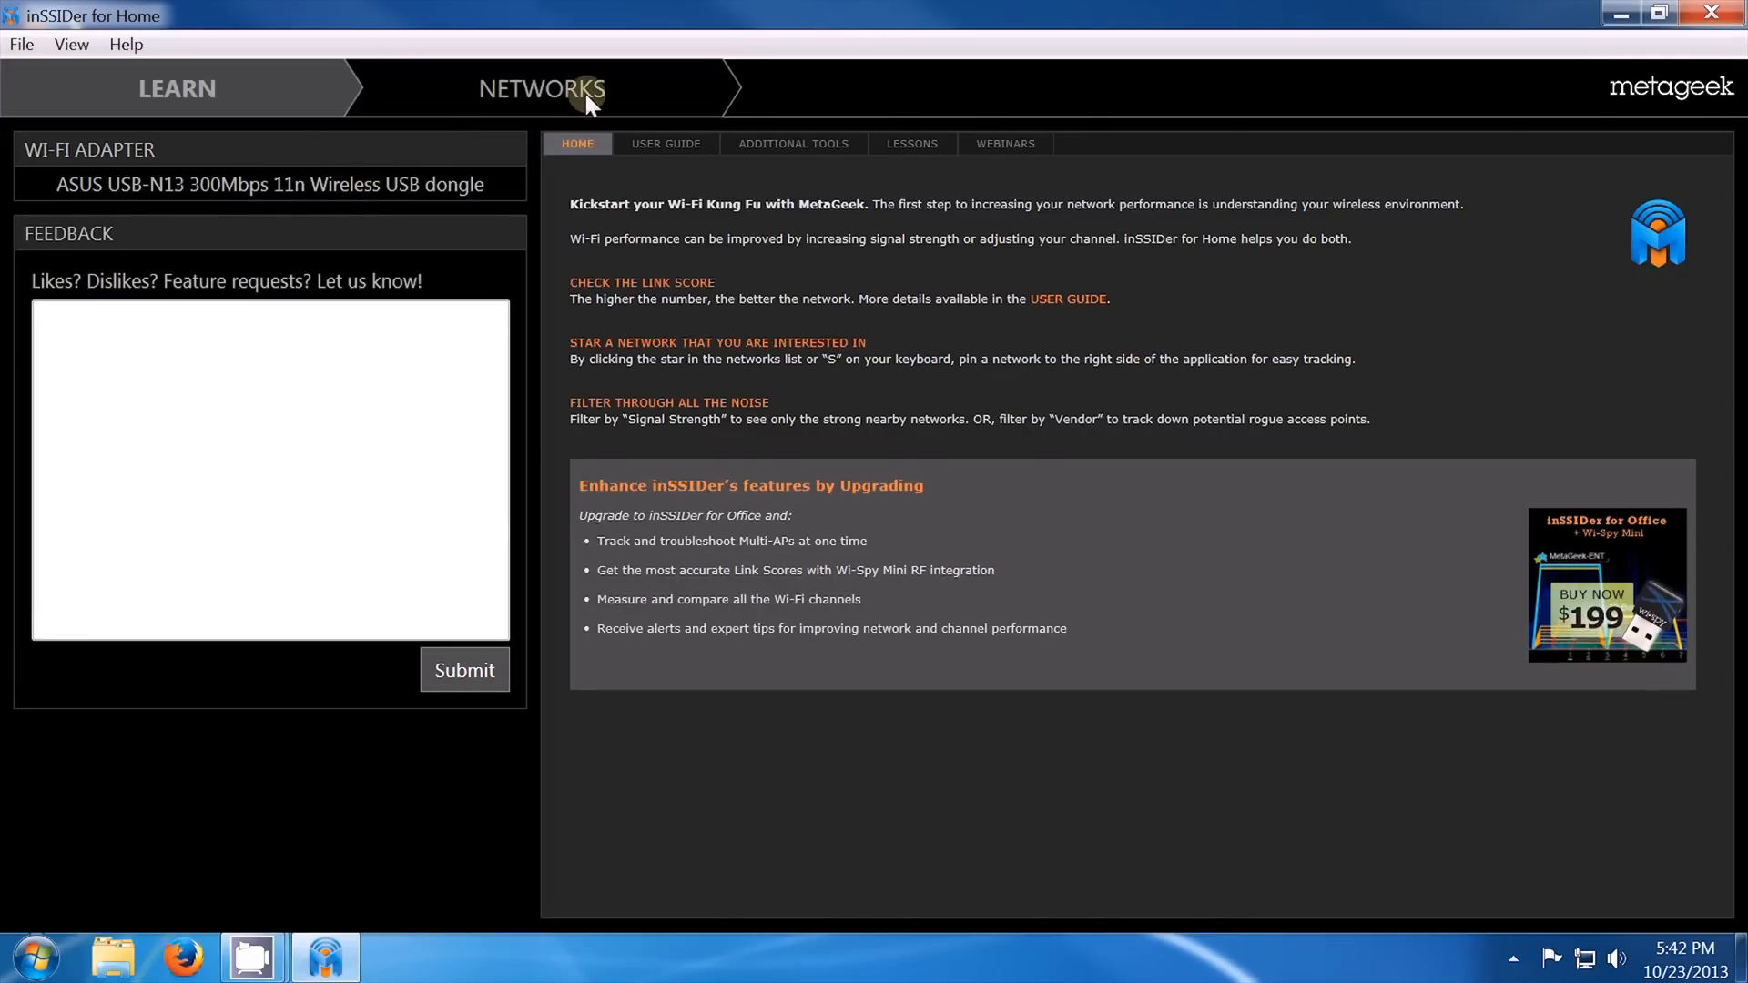
Step: Switch to the Networks view listing nearby Wi-Fi networks and their channels
{"action": "left_click", "coordinate": [541, 89]}
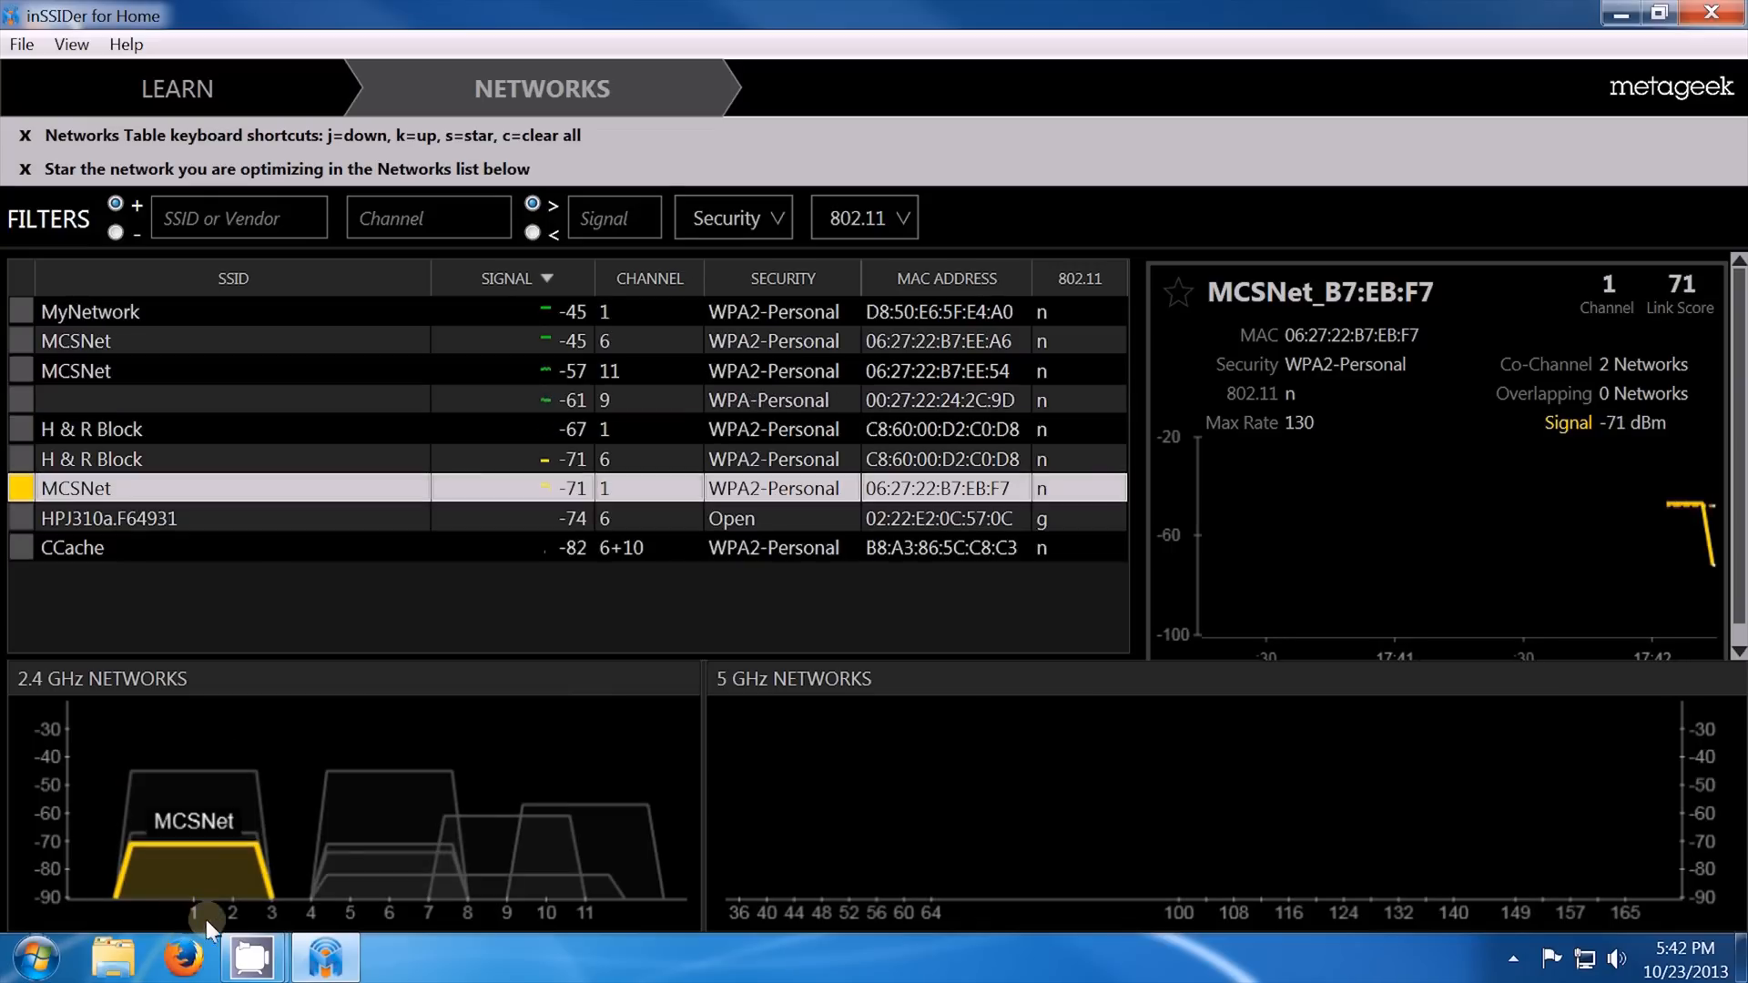
{"action": "mouse_move", "coordinate": [384, 925]}
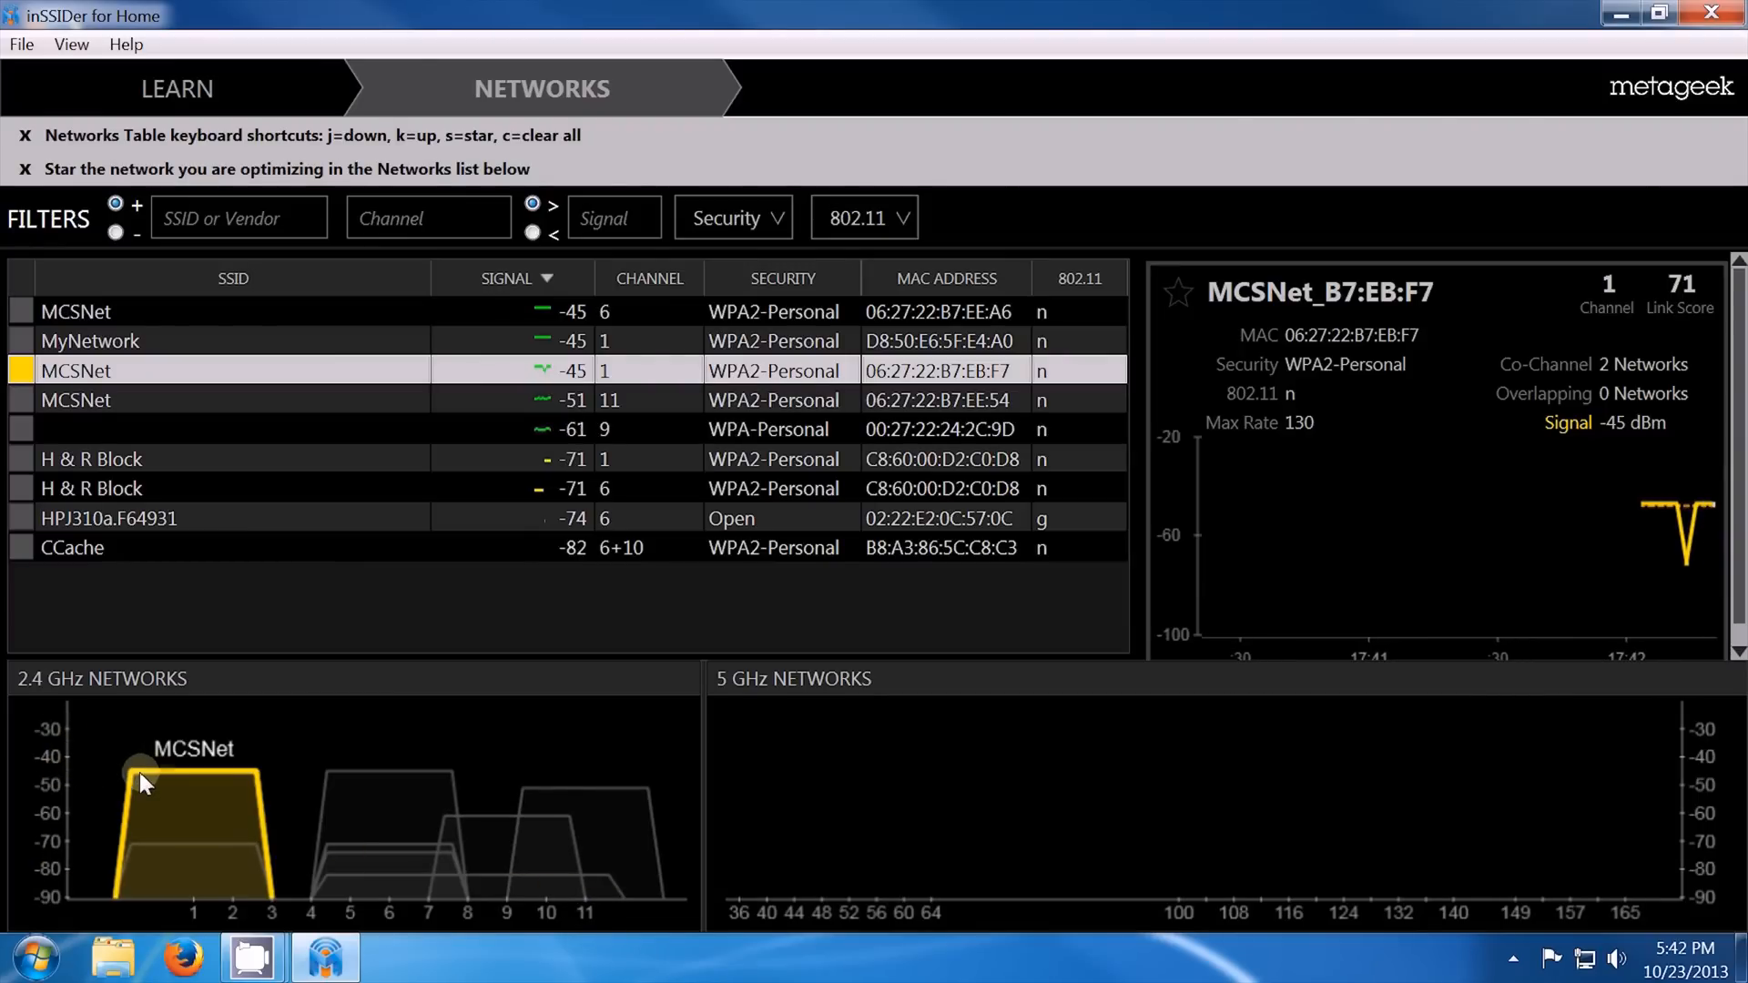
{"action": "mouse_move", "coordinate": [182, 786]}
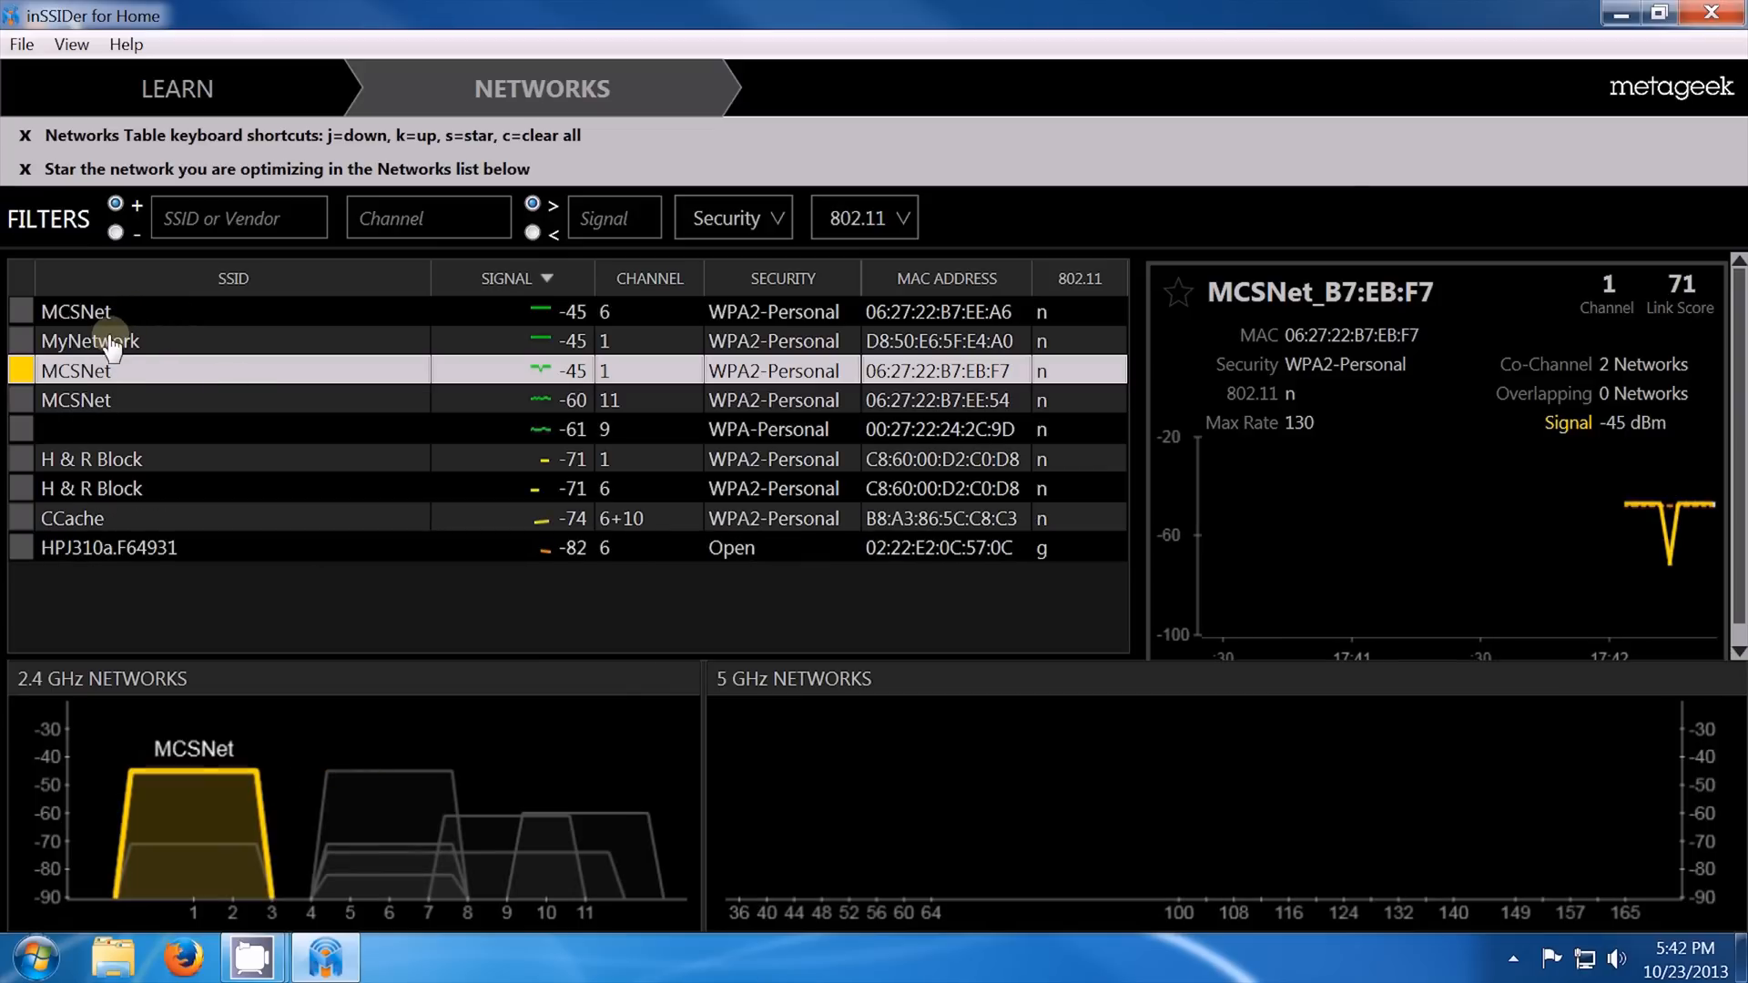
Step: Select MyNetwork to see its details and channel 1 usage on the 2.4 GHz graph
{"action": "left_click", "coordinate": [90, 340]}
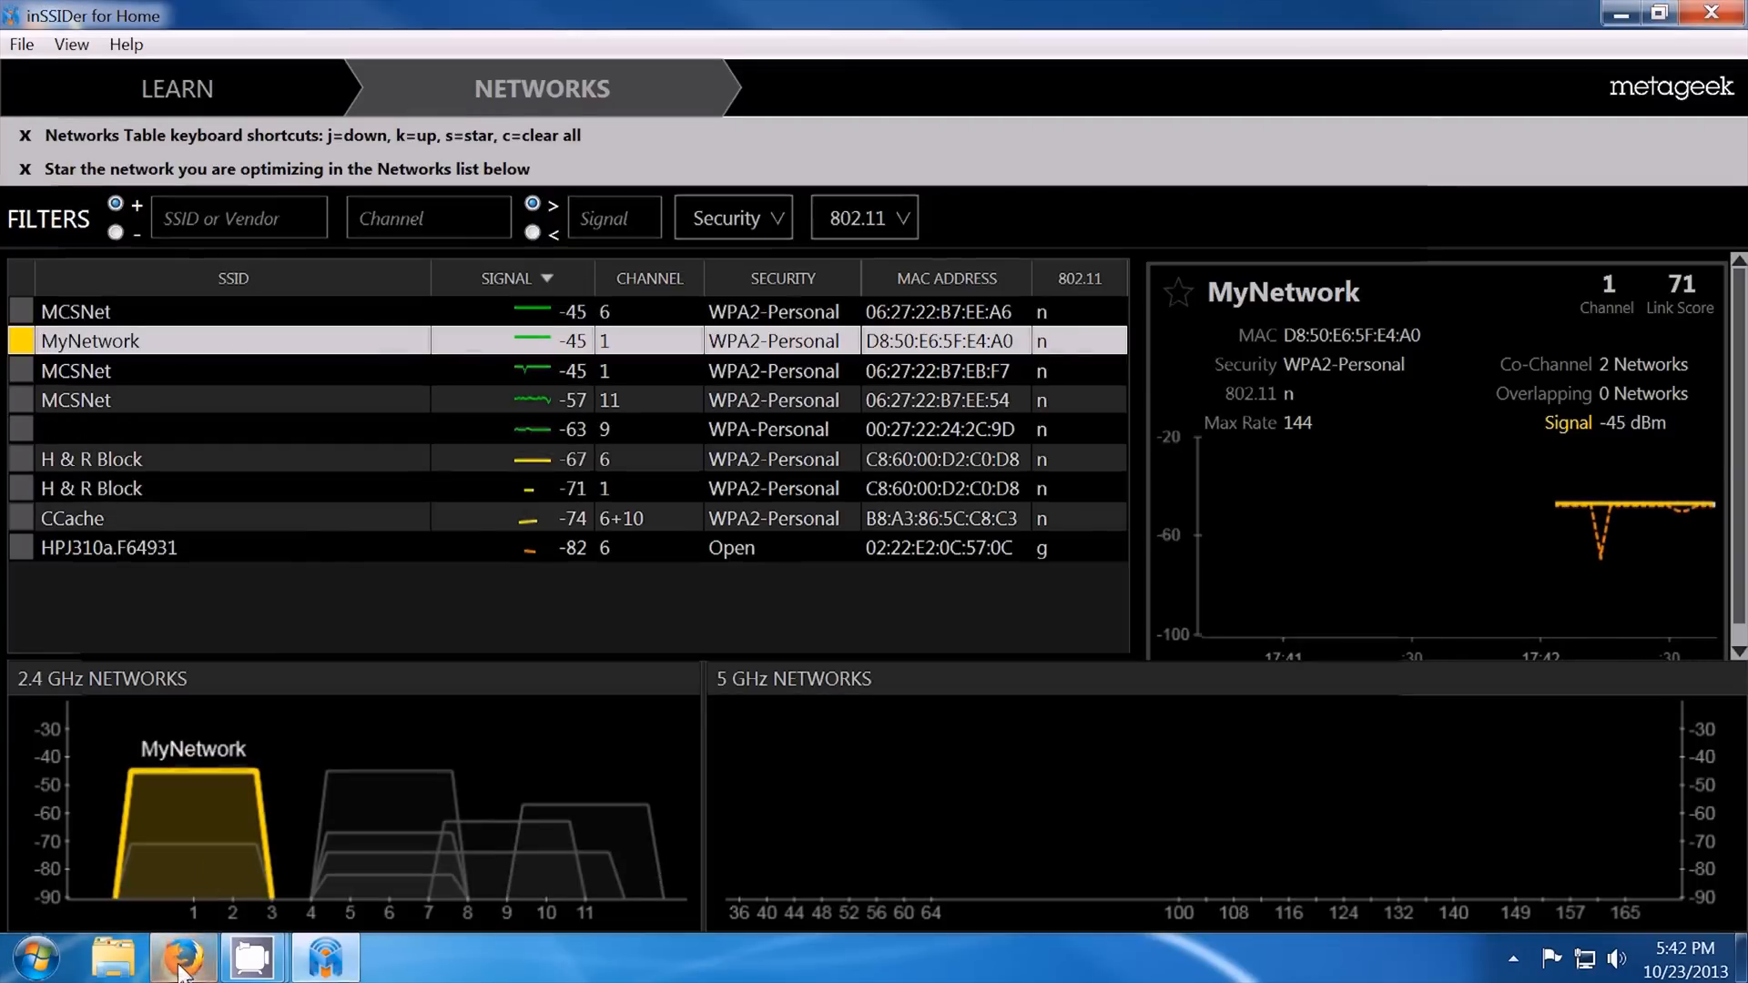
Step: In Firefox, go to 192.168.1.1 and enter the admin username for the router login
{"action": "left_click", "coordinate": [182, 956]}
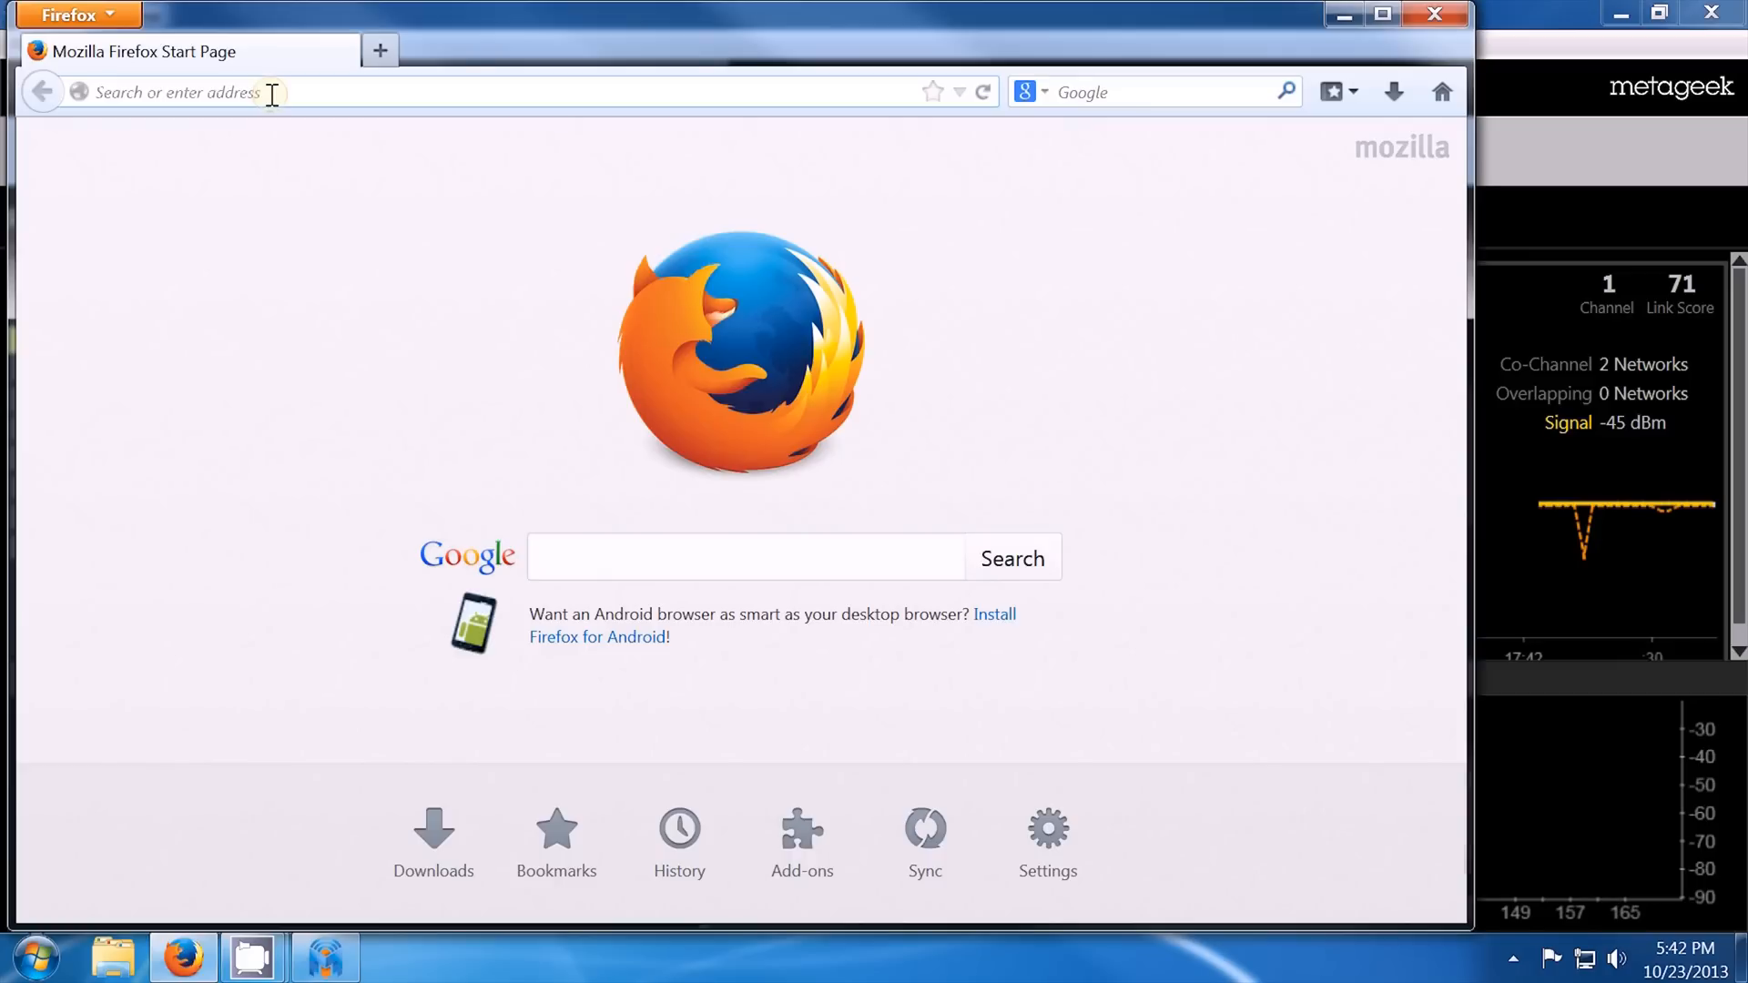
{"action": "type", "text": "19."}
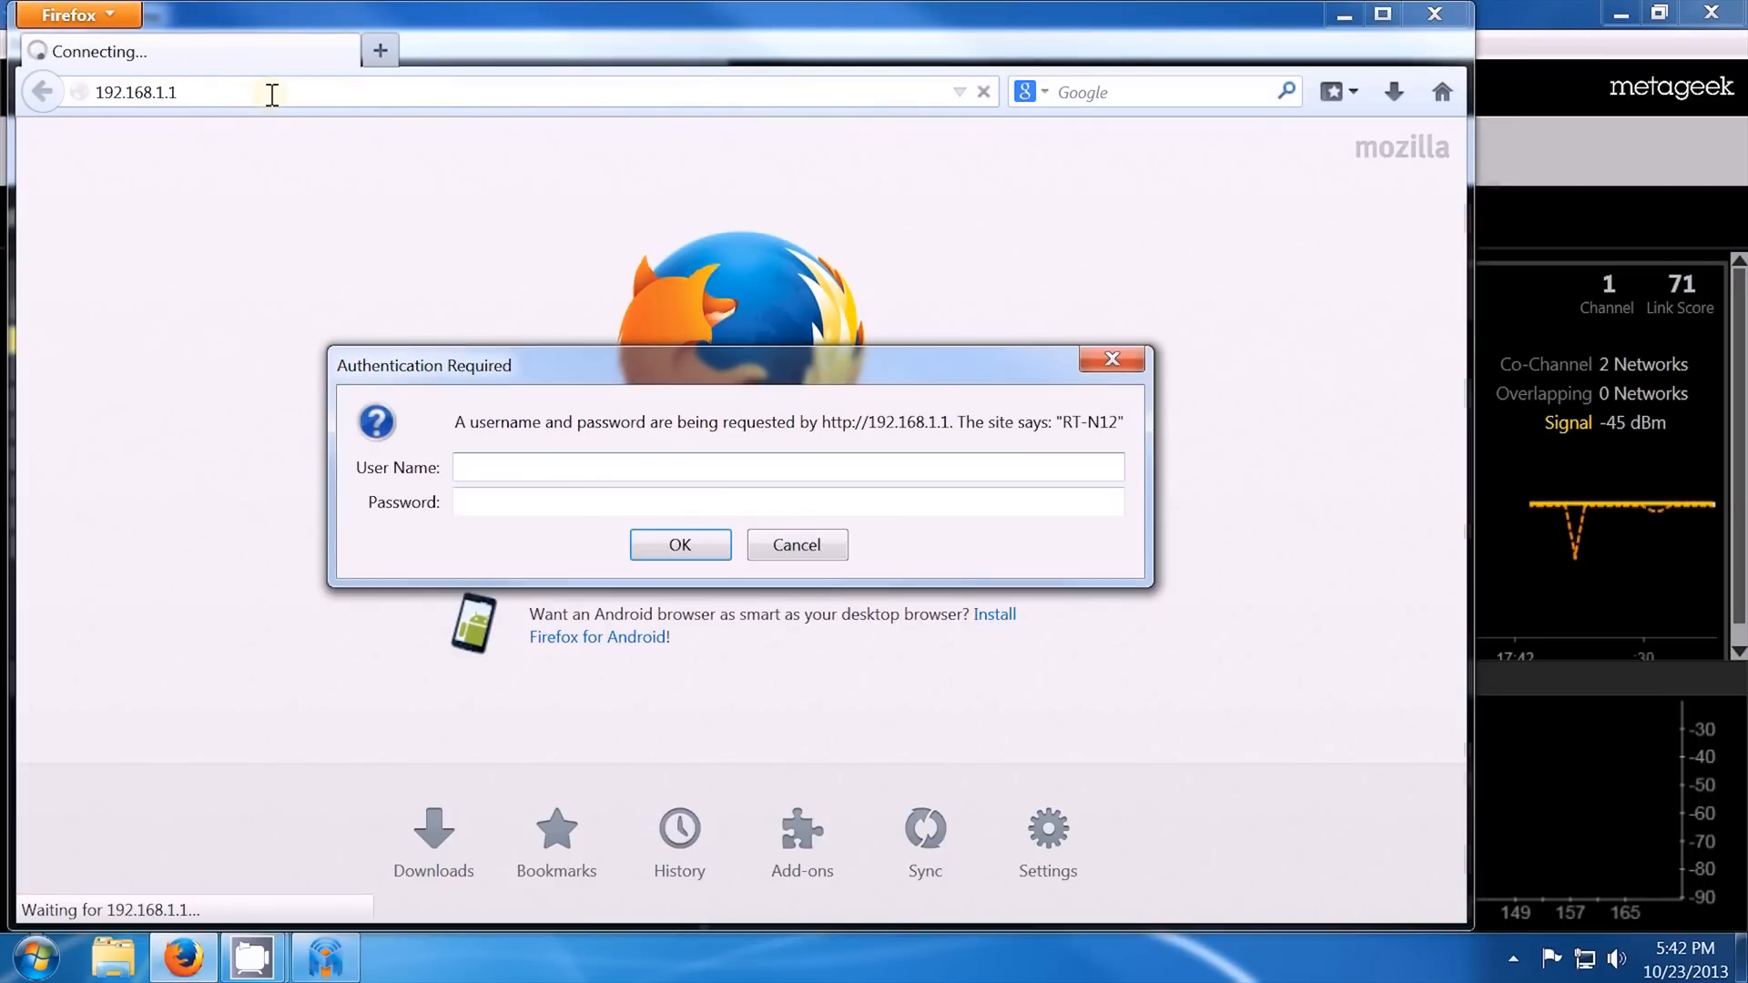
{"action": "type", "text": "admin"}
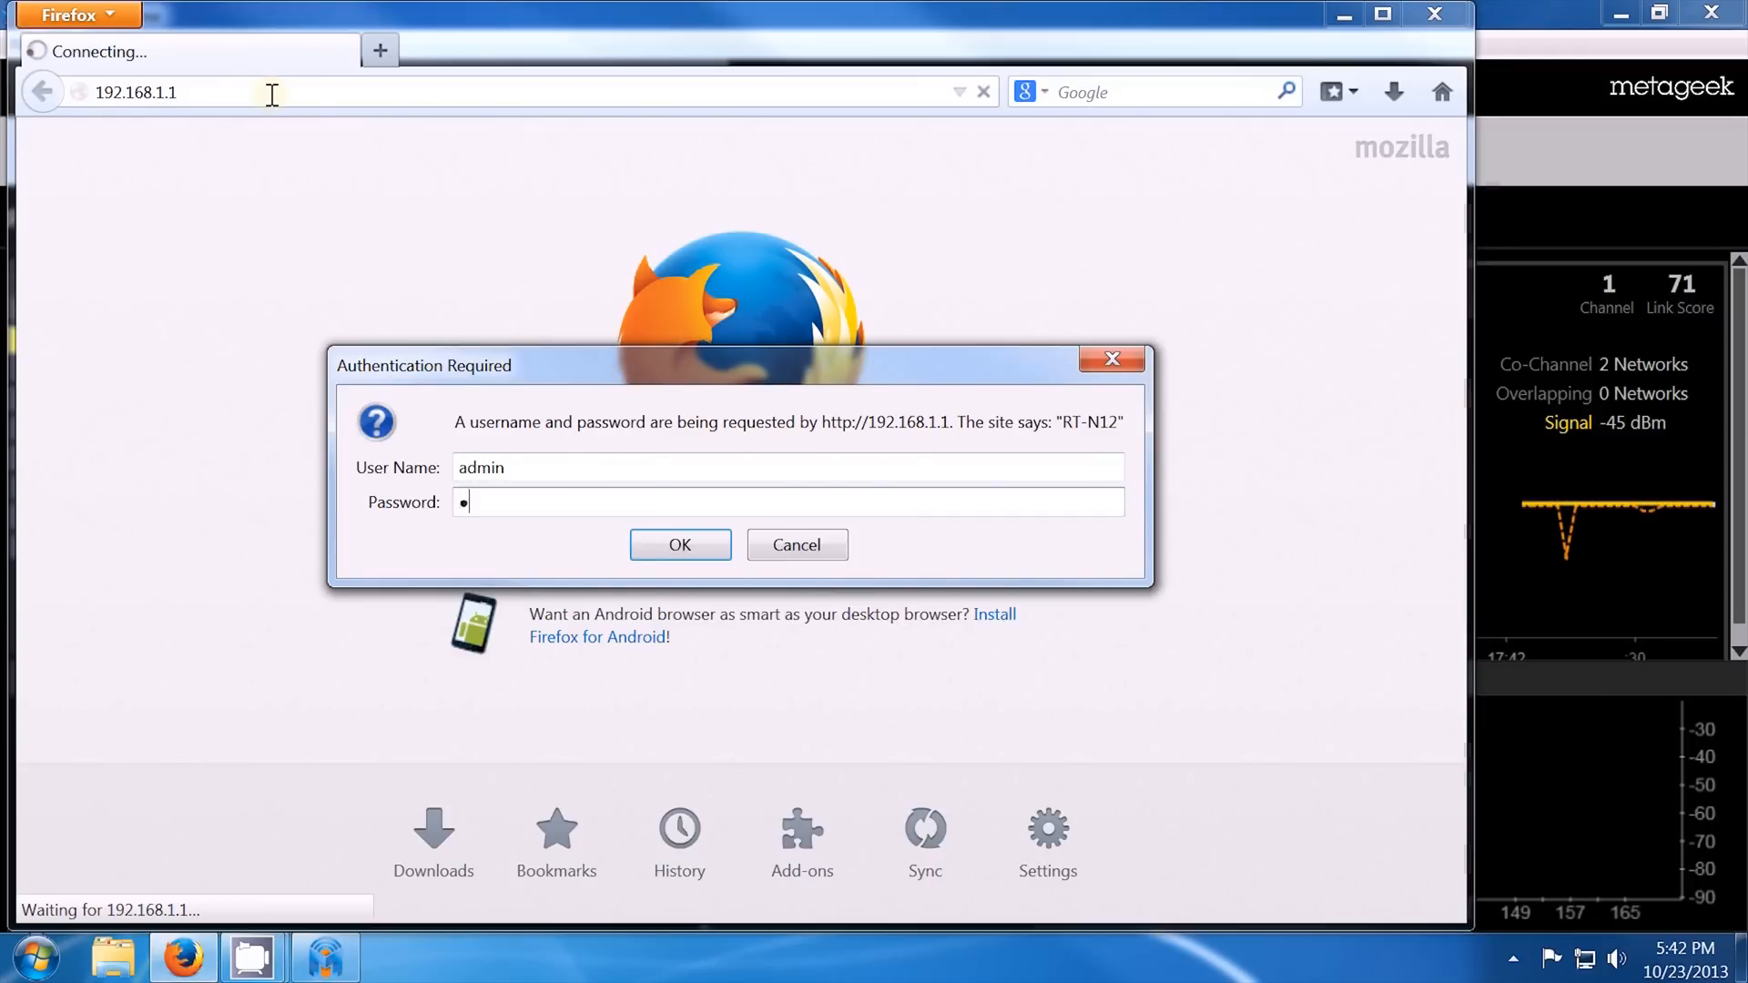
Step: Log in to the ASUS router and go to Wireless under Advanced Settings
{"action": "left_click", "coordinate": [679, 545]}
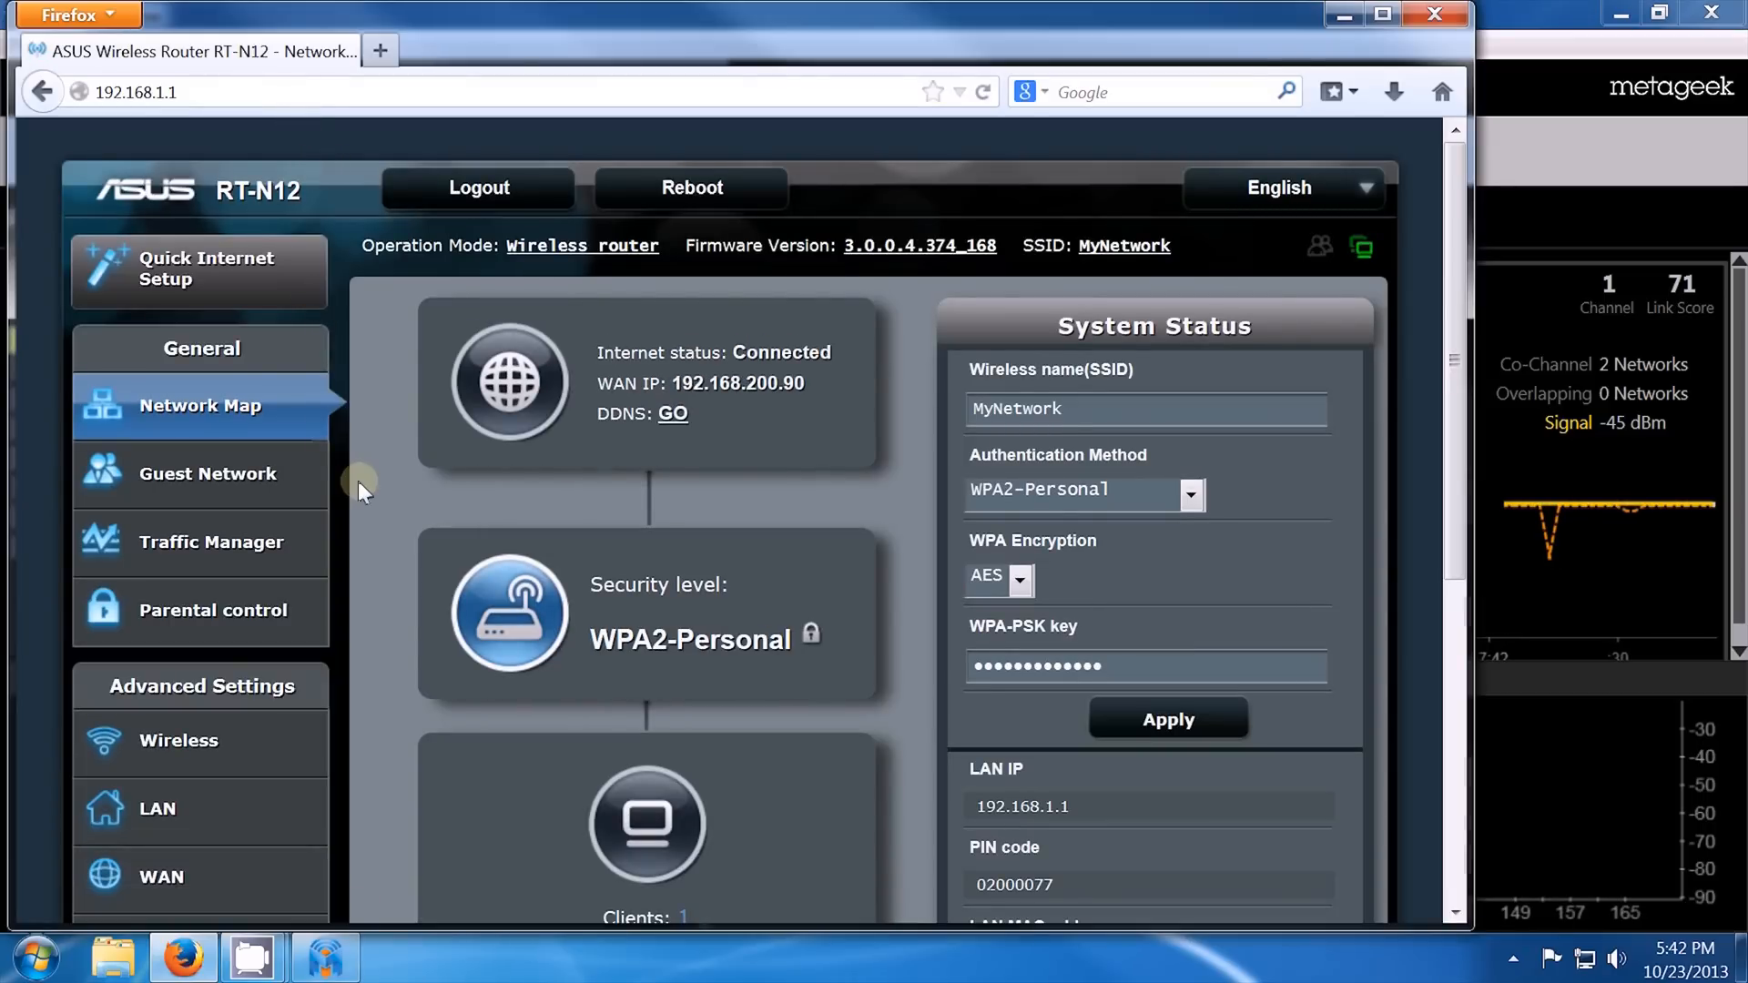
{"action": "scroll", "scroll_direction": "down", "scroll_amount": 3}
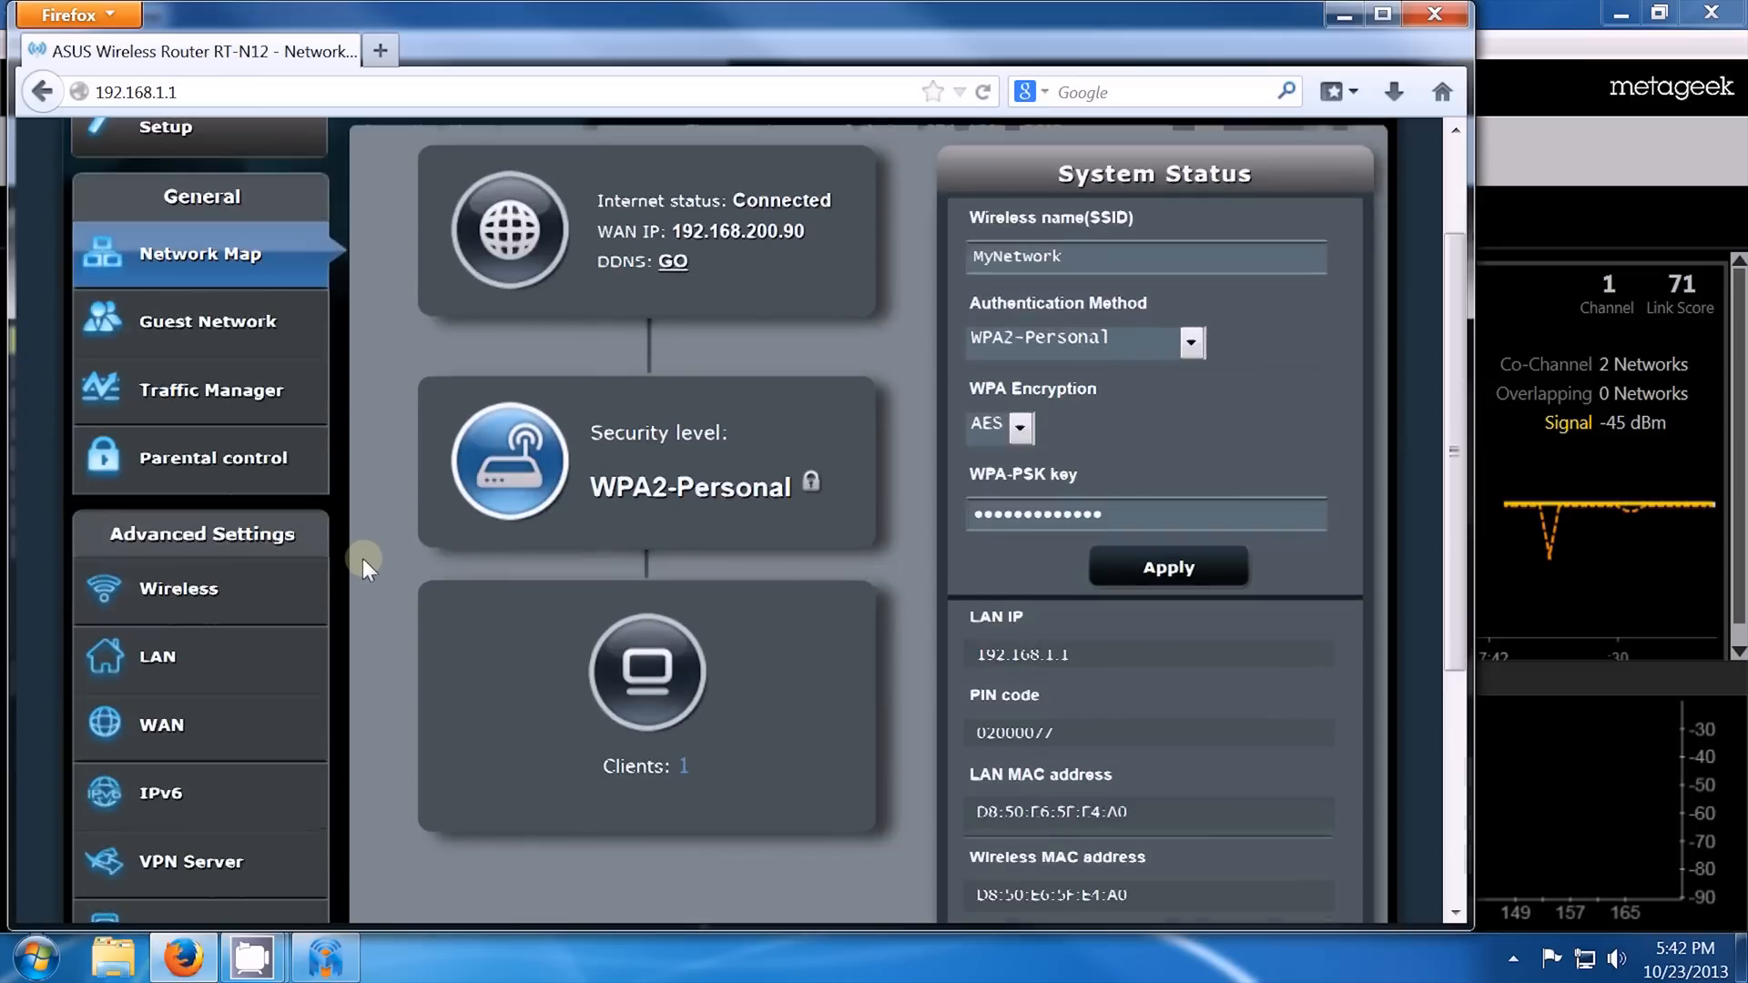
{"action": "left_click", "coordinate": [178, 589]}
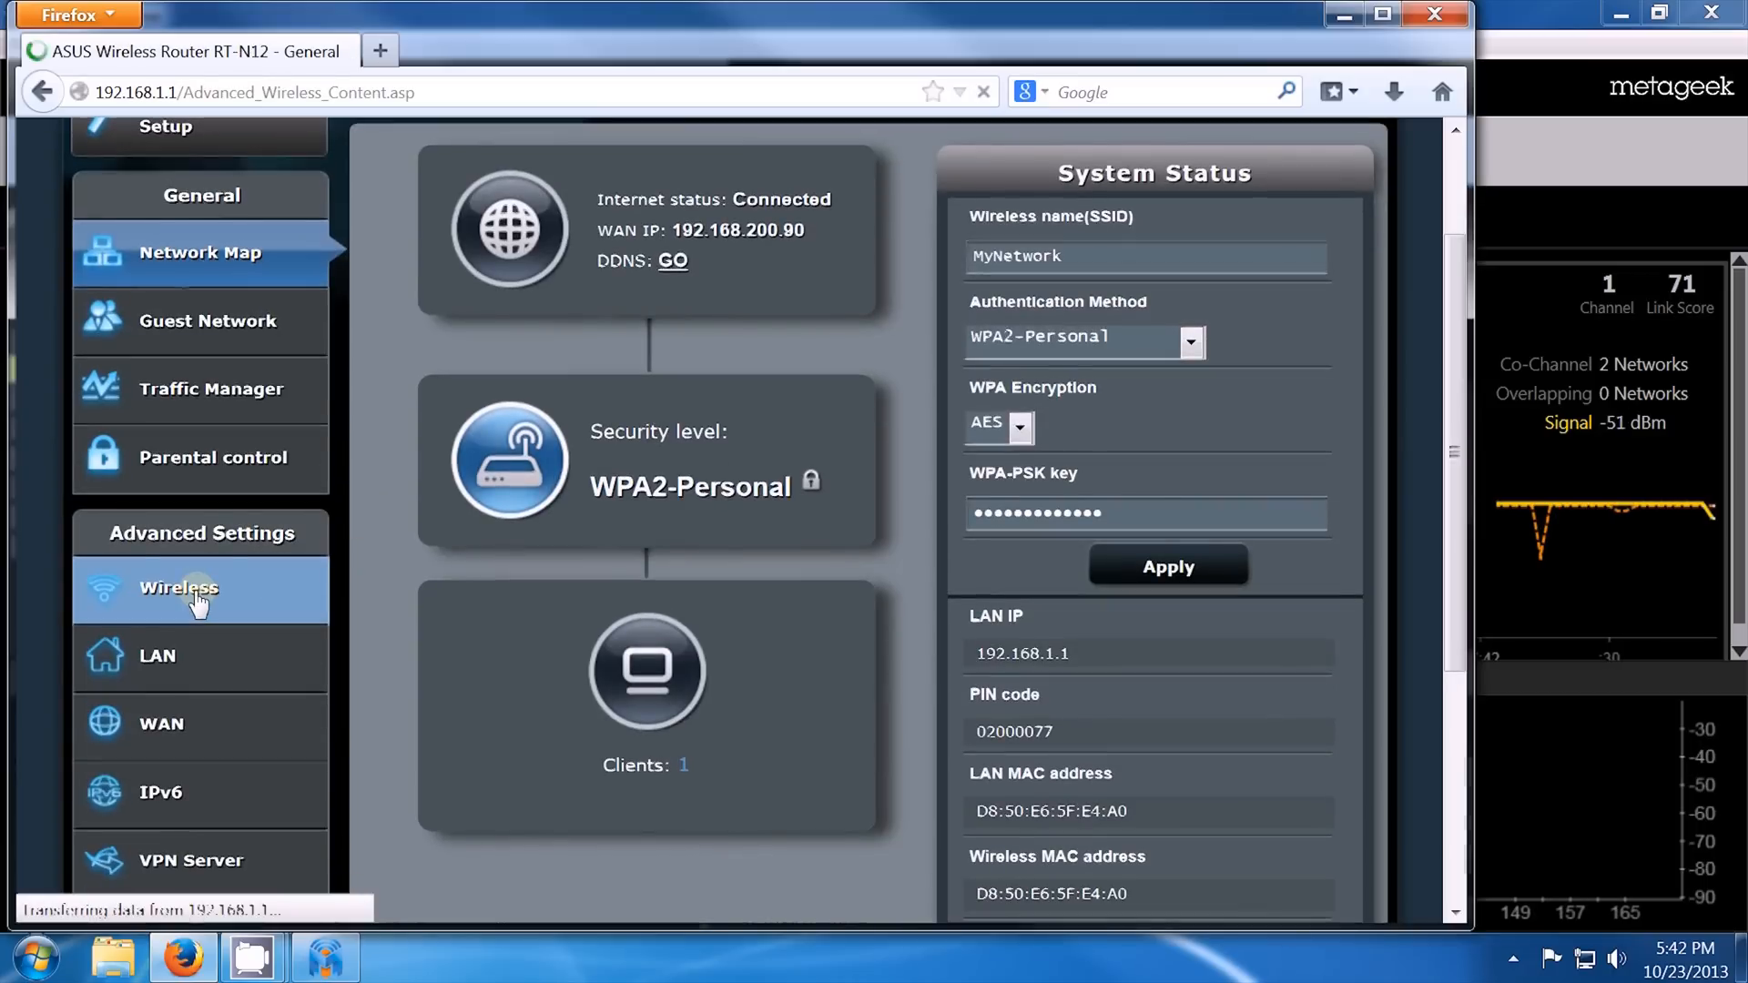
Step: Set MyNetwork's channel bandwidth to 20 MHz instead of 20/40 MHz
{"action": "left_click", "coordinate": [177, 587]}
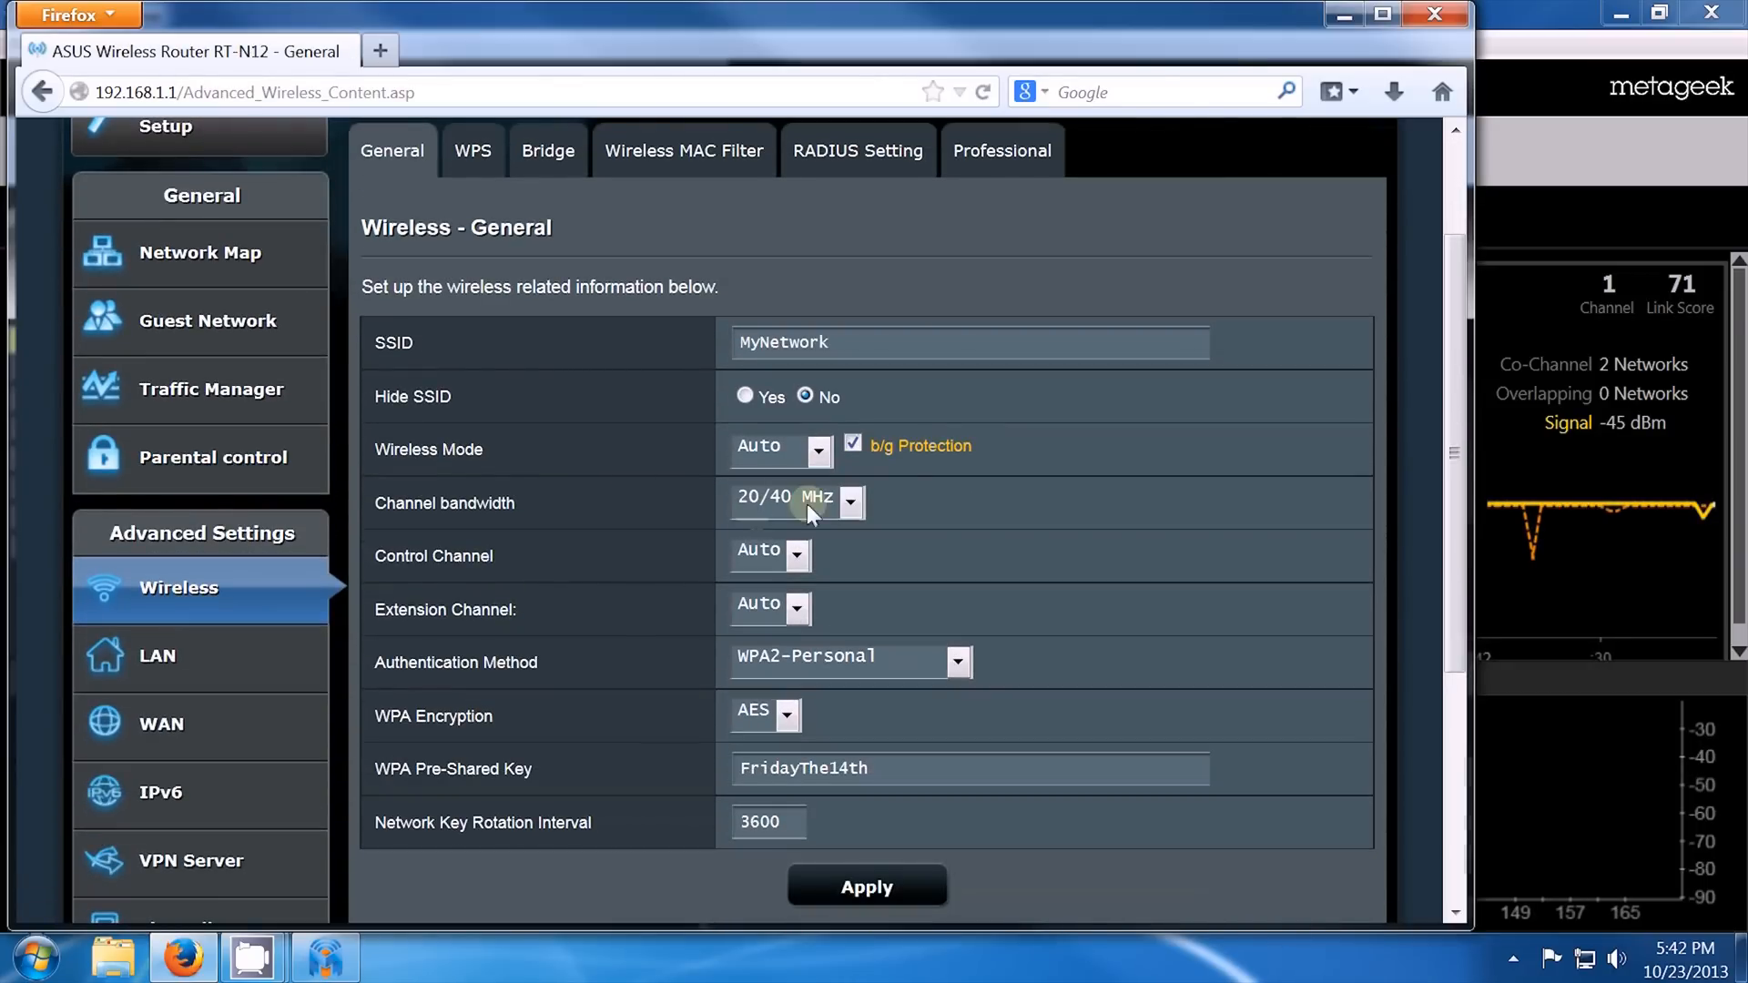
{"action": "left_click", "coordinate": [850, 502]}
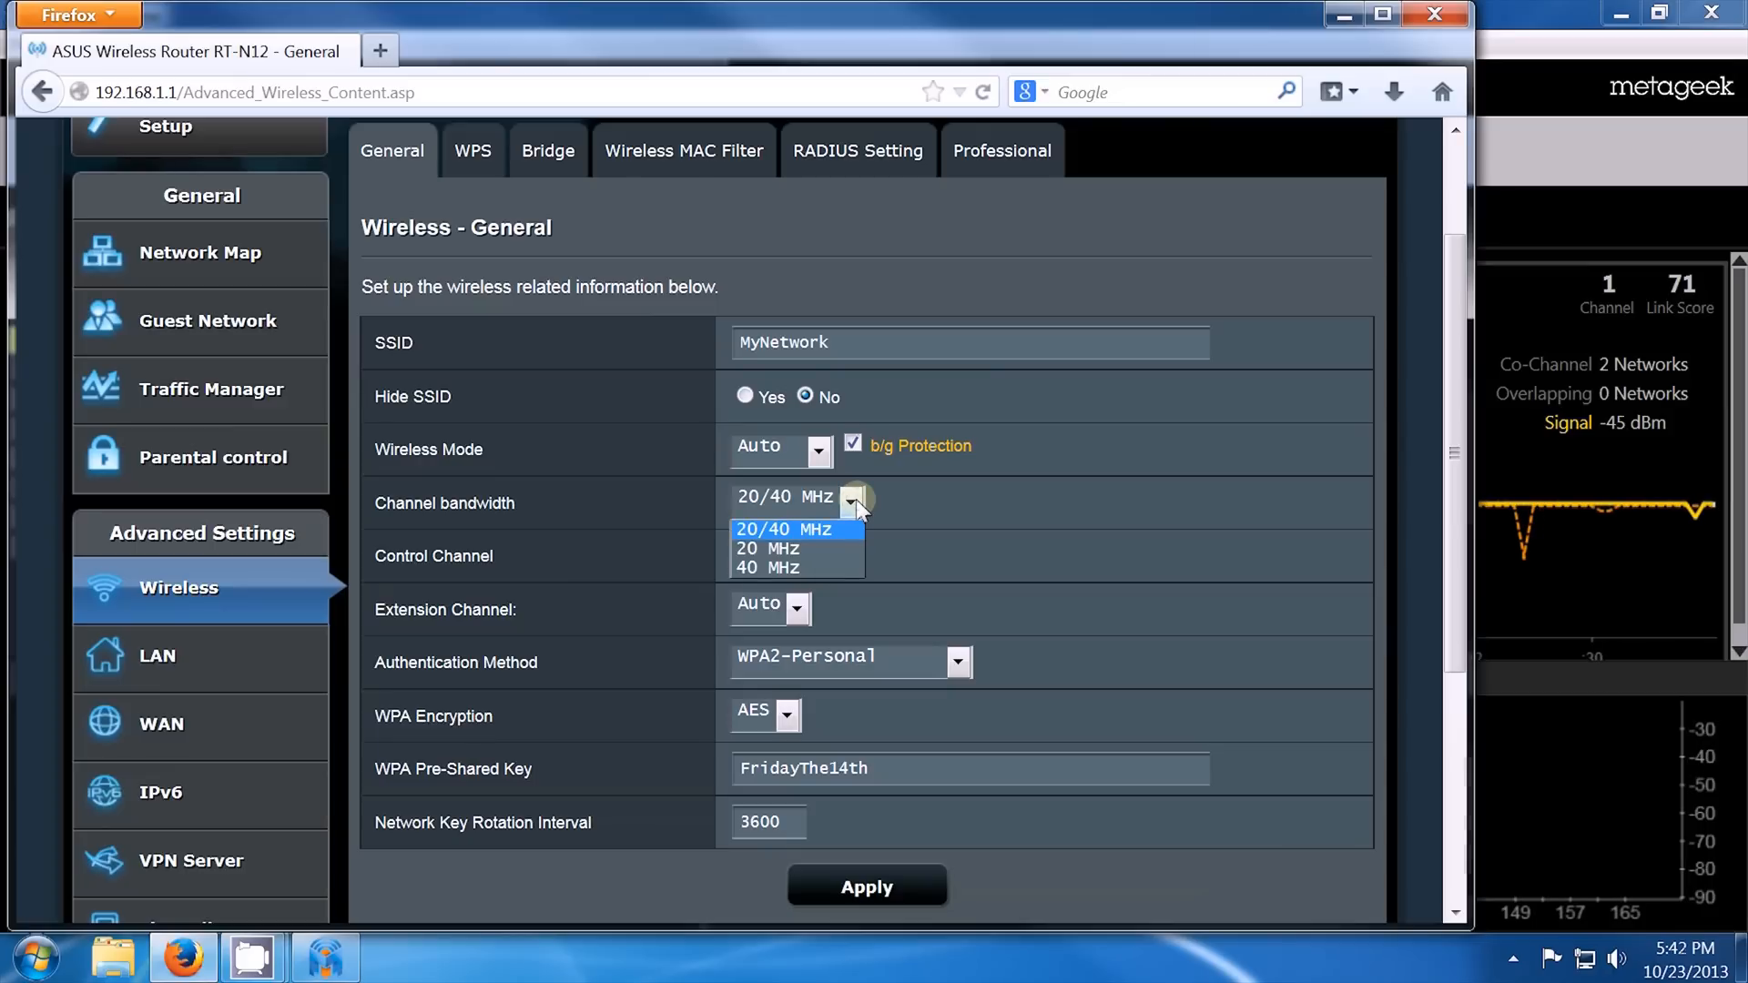
{"action": "mouse_move", "coordinate": [765, 575]}
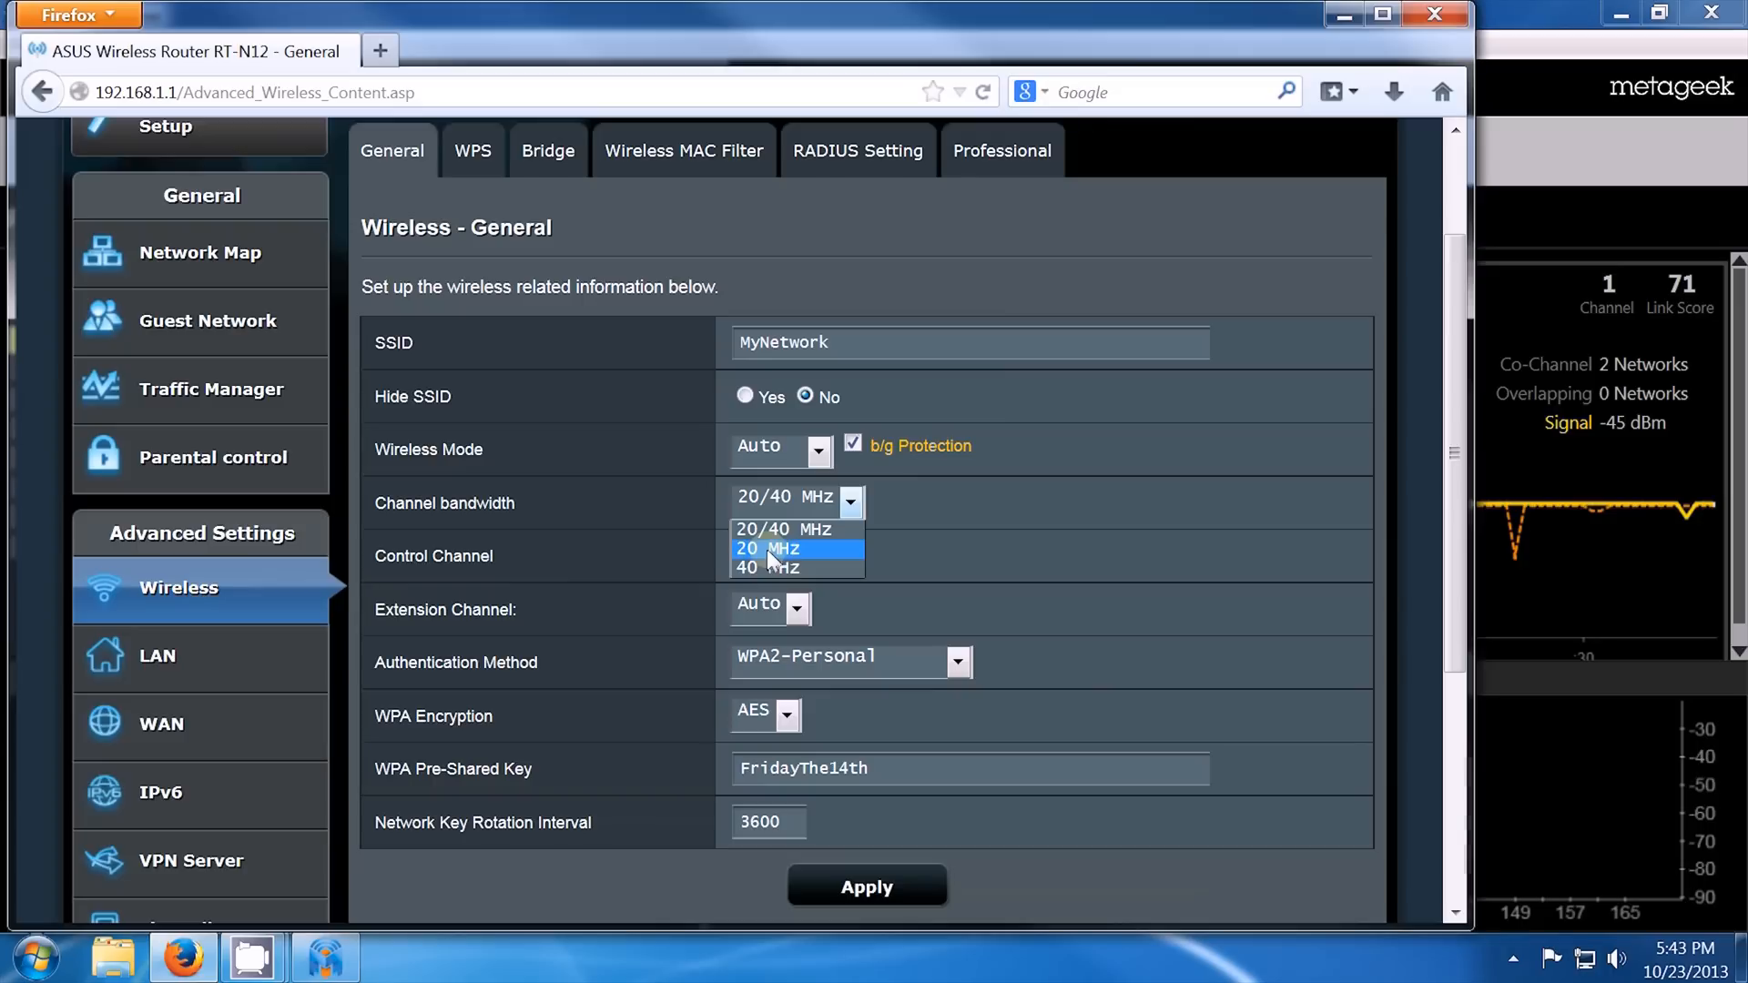
{"action": "left_click", "coordinate": [768, 548]}
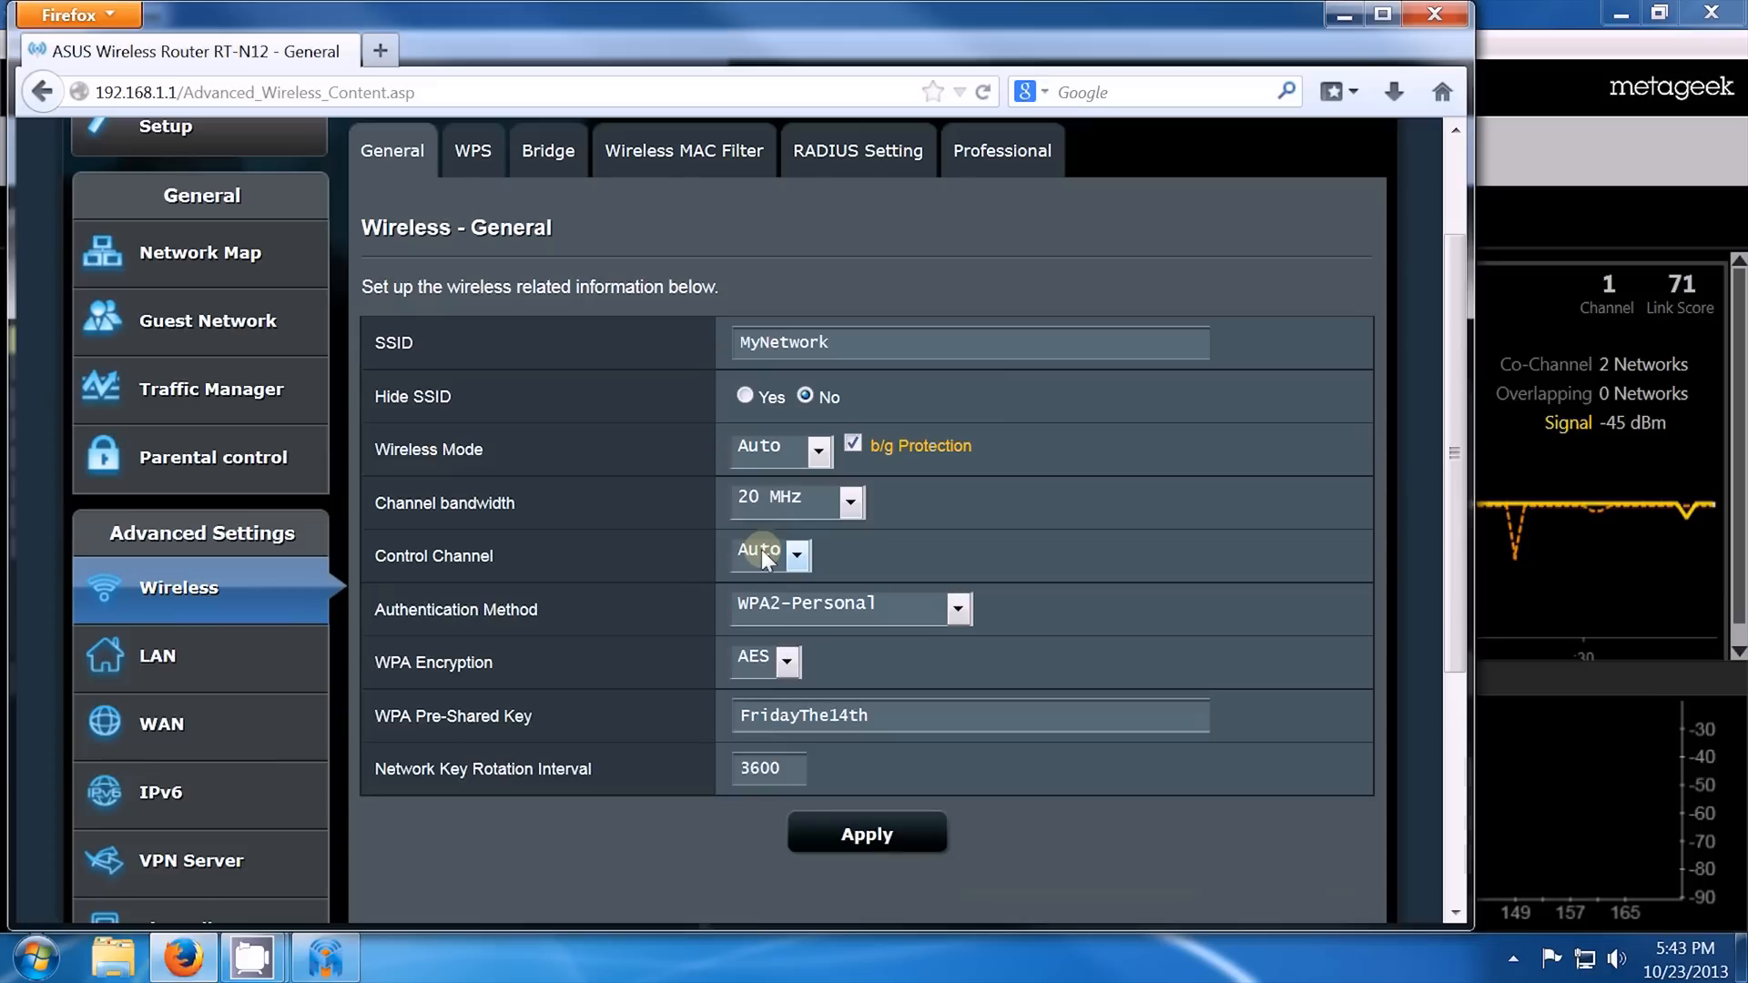
Step: Set the wireless control channel to 11 instead of Auto
{"action": "left_click", "coordinate": [795, 555]}
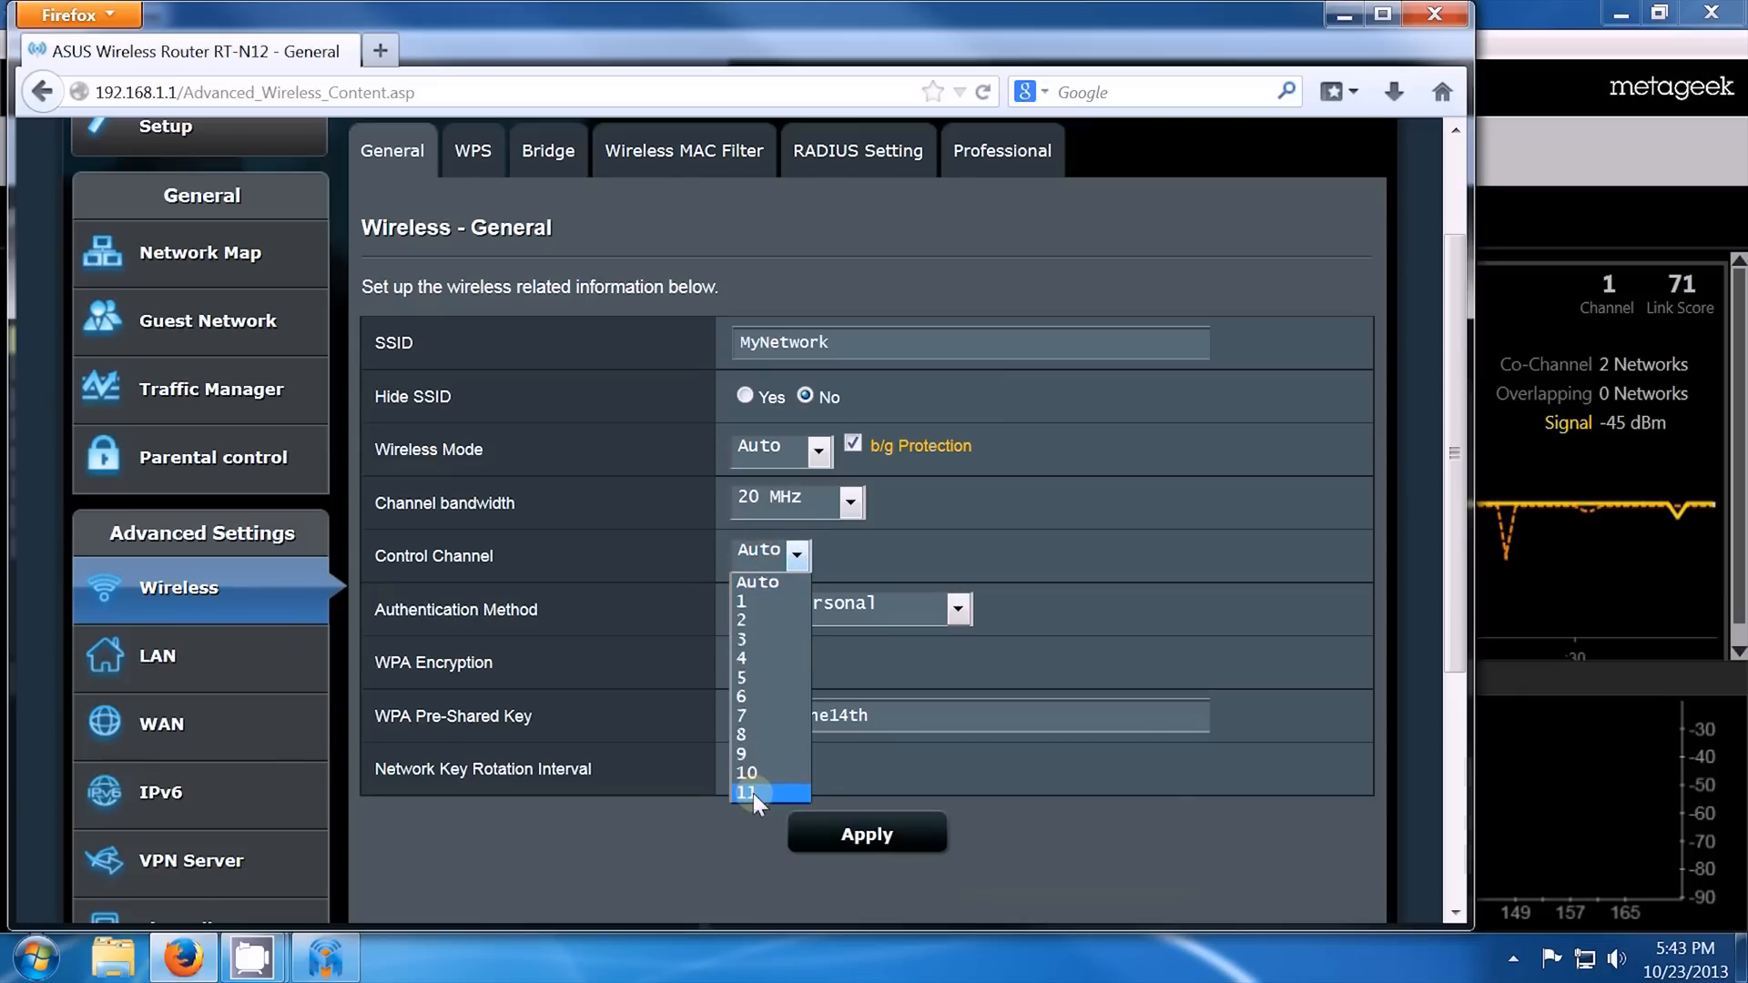
{"action": "left_click", "coordinate": [745, 792]}
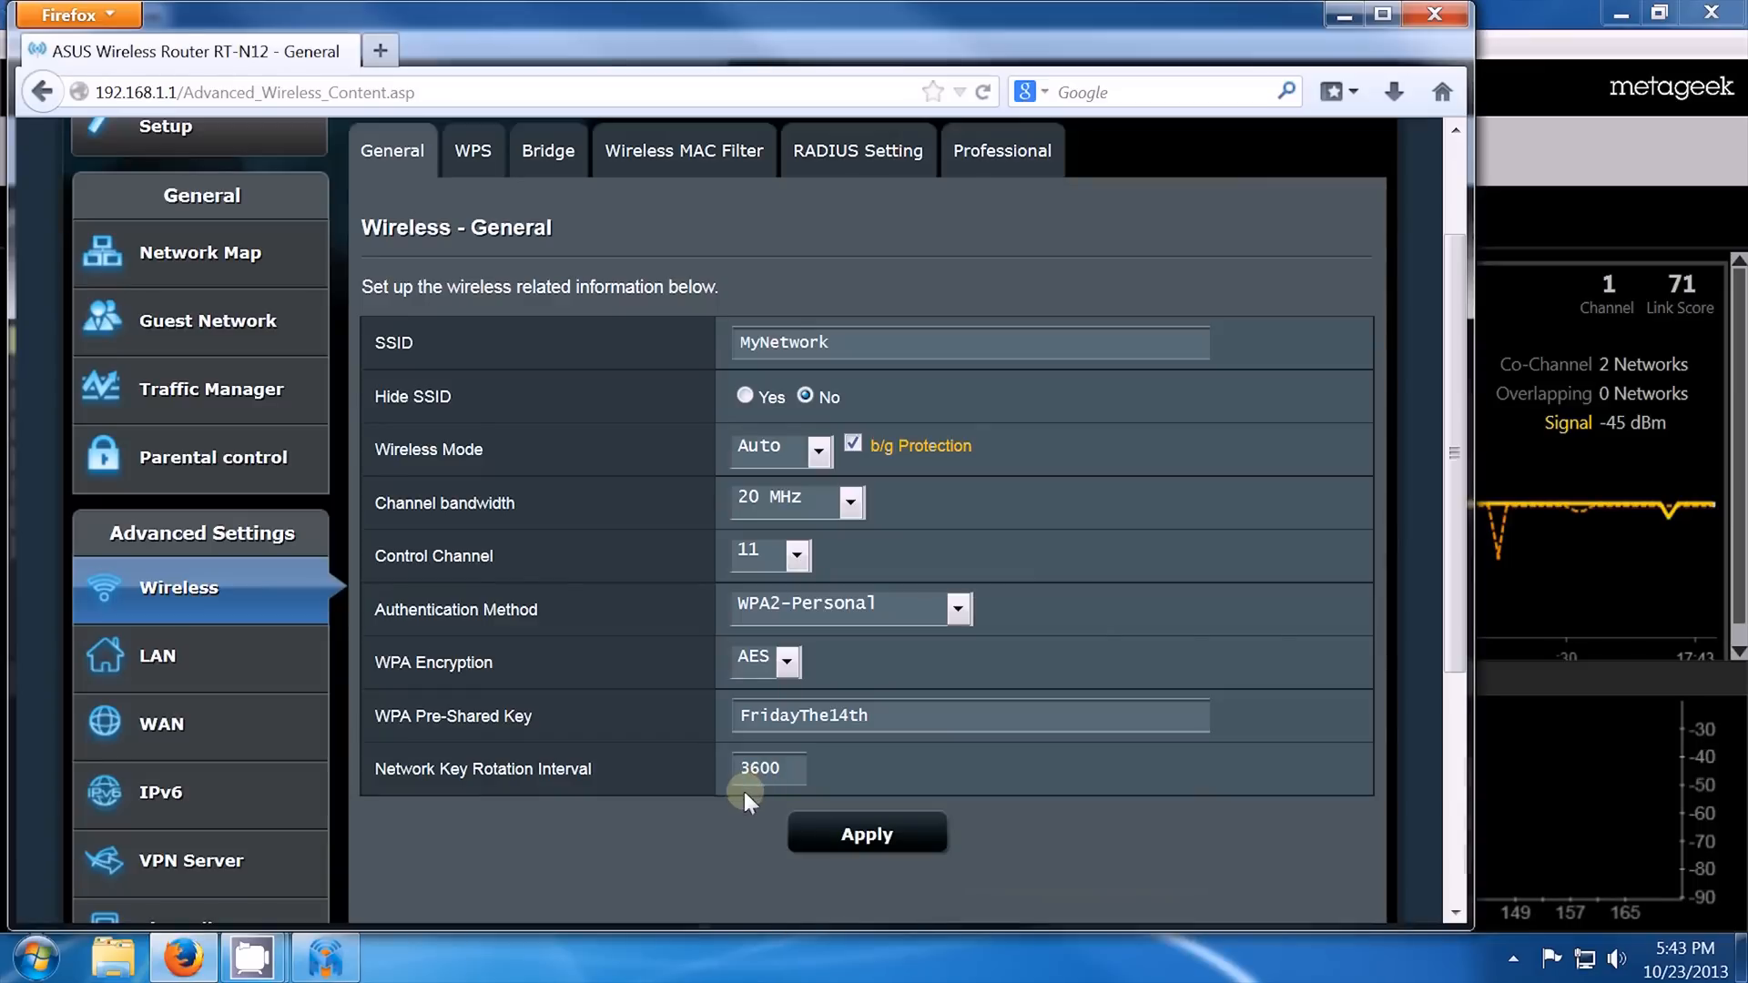
{"action": "mouse_move", "coordinate": [732, 826]}
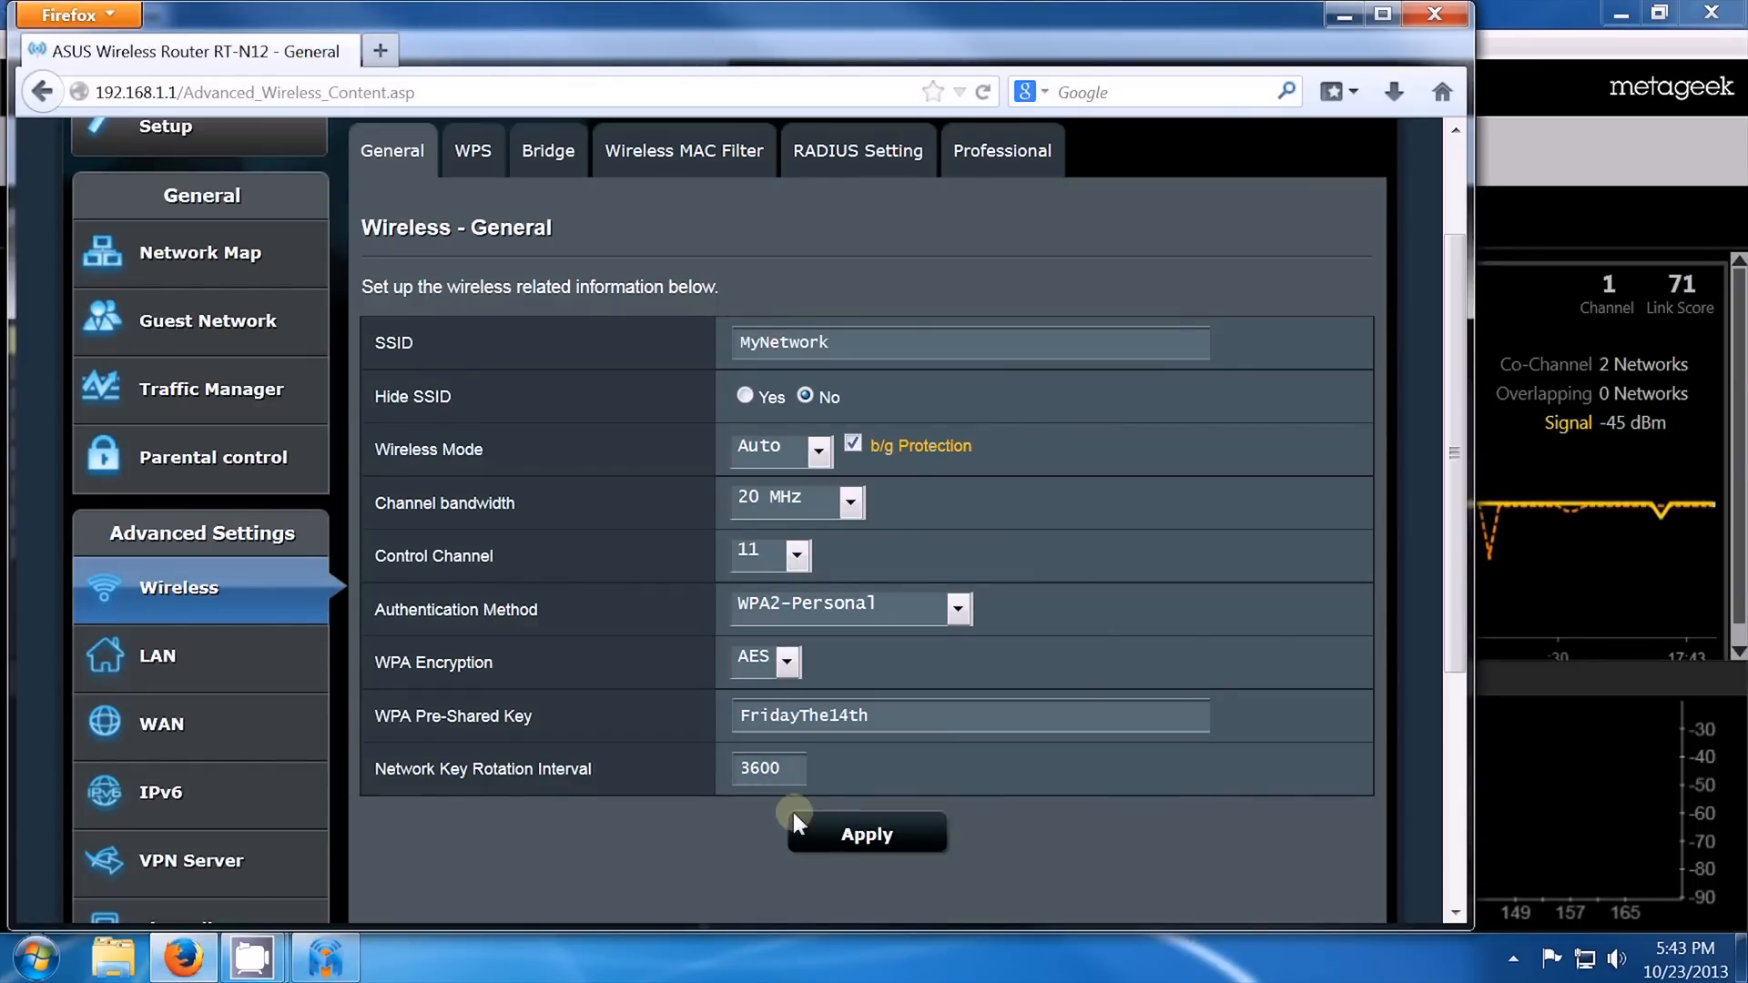
Step: Apply the new 20 MHz bandwidth and channel 11 wireless settings
{"action": "left_click", "coordinate": [865, 834]}
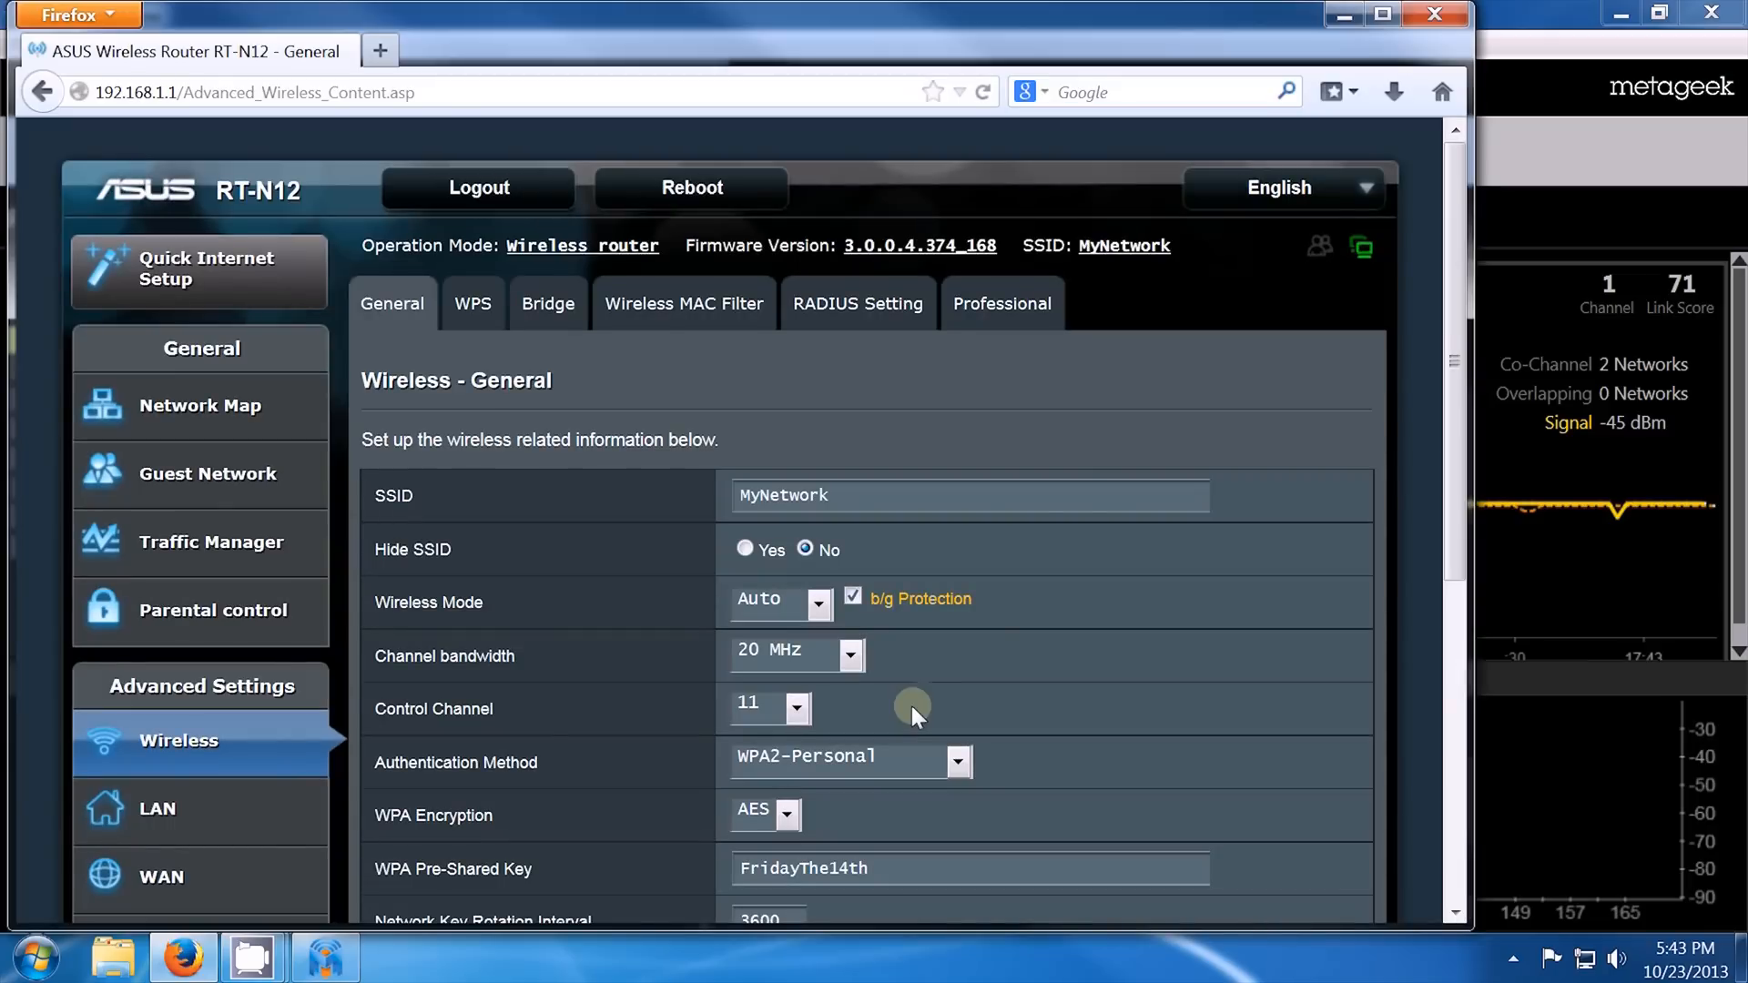
{"action": "mouse_move", "coordinate": [1509, 149]}
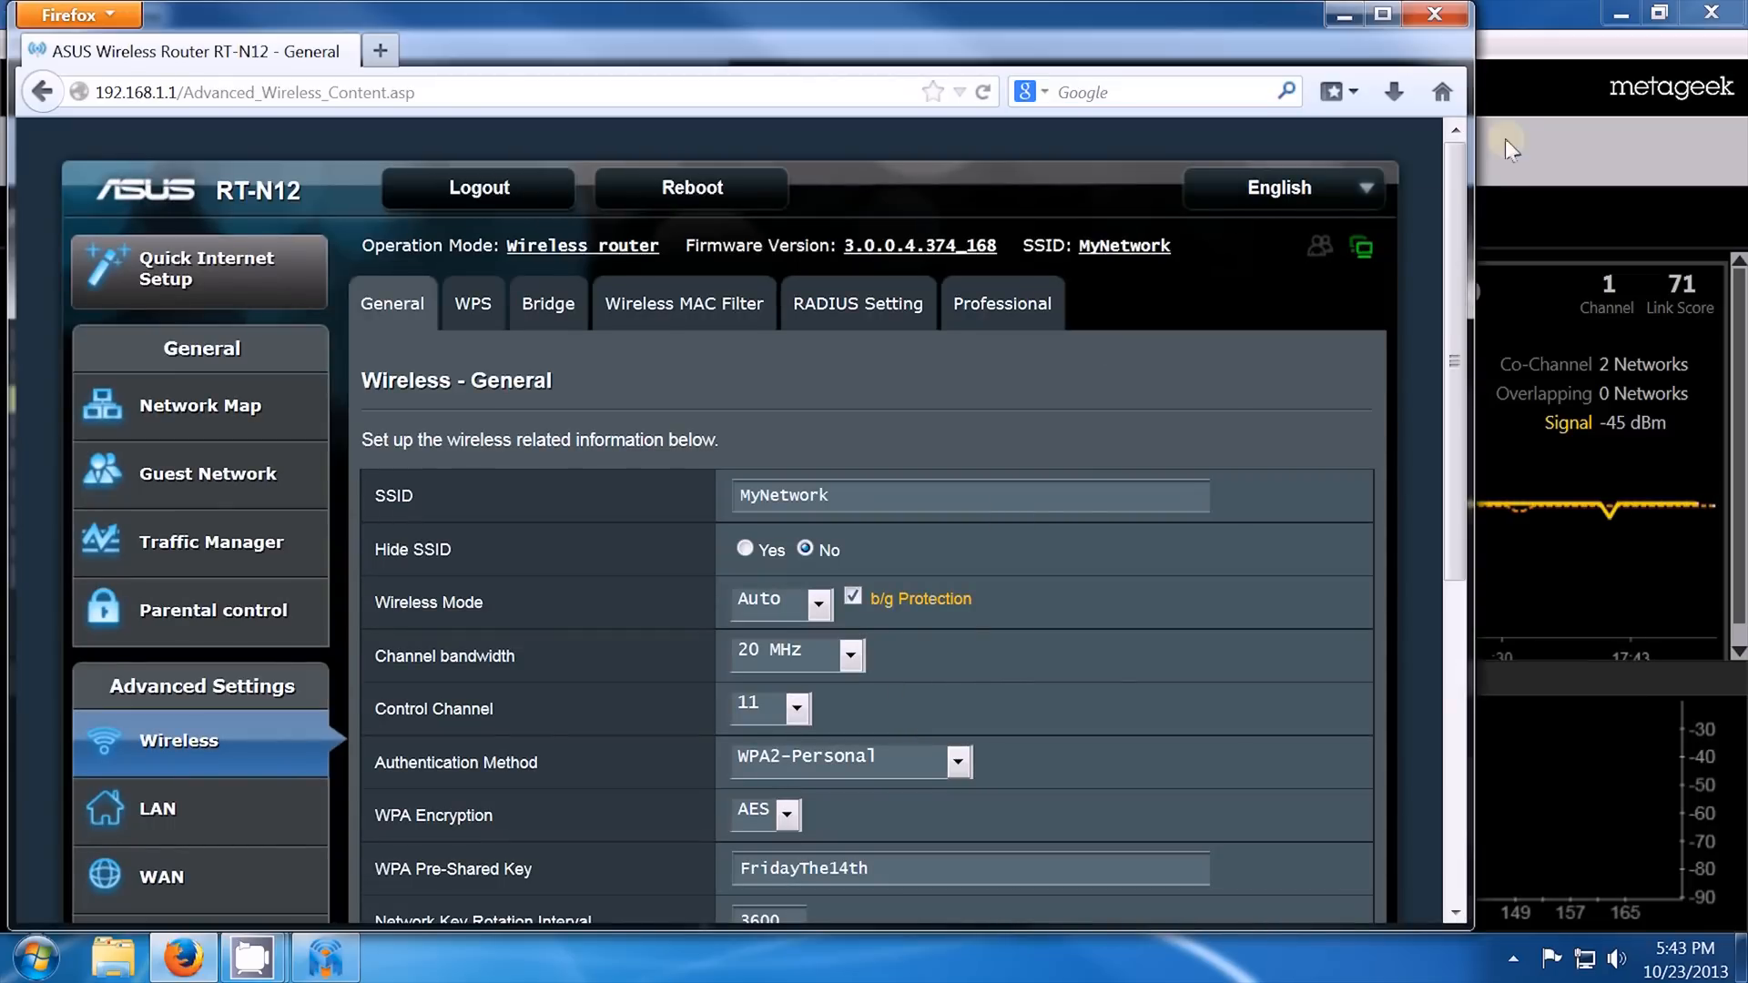